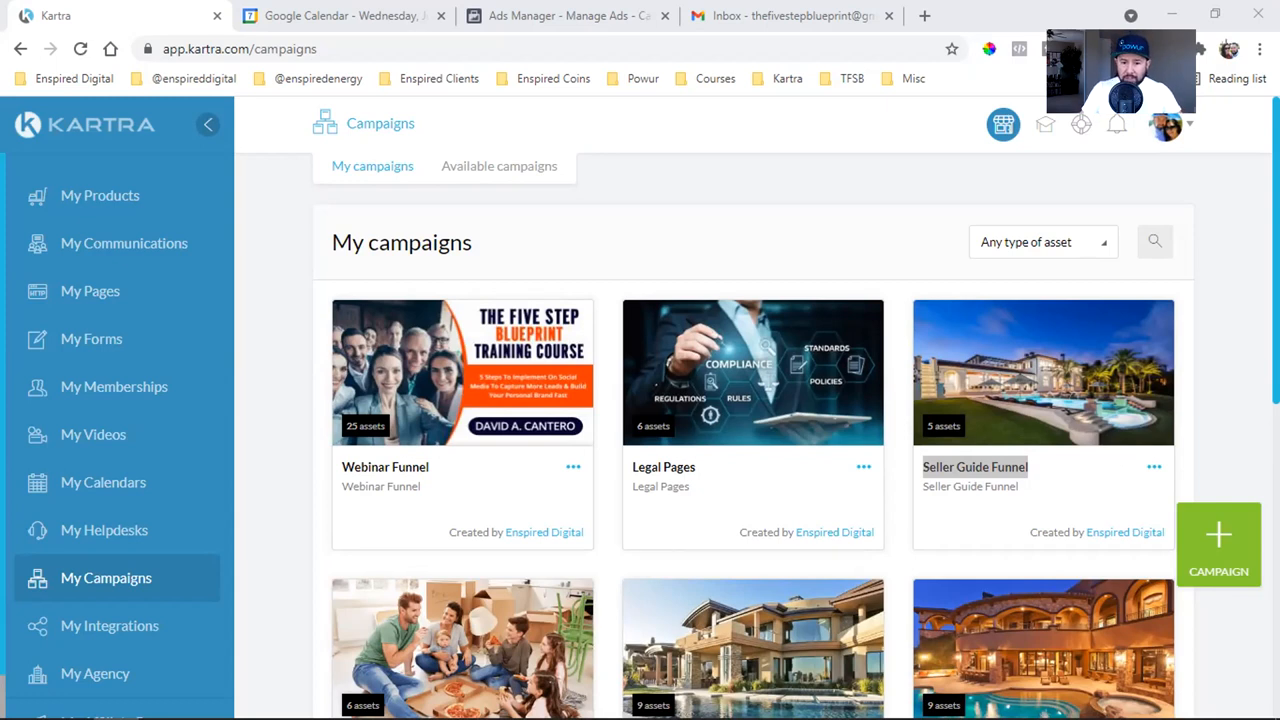
{"action": "mouse_move", "coordinate": [757, 491]}
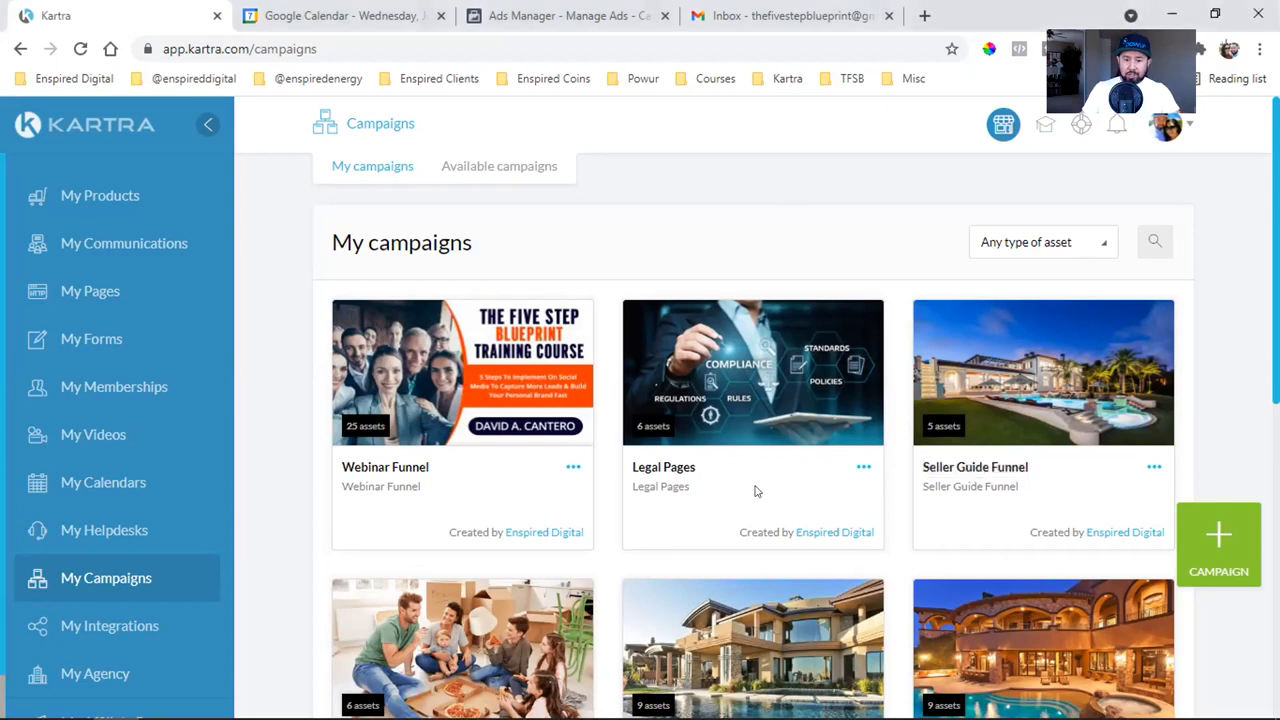
Step: Start sharing the Seller Guide Funnel campaign from its ⋯ menu and accept the sharing terms
{"action": "scroll", "scroll_direction": "down", "scroll_amount": 3}
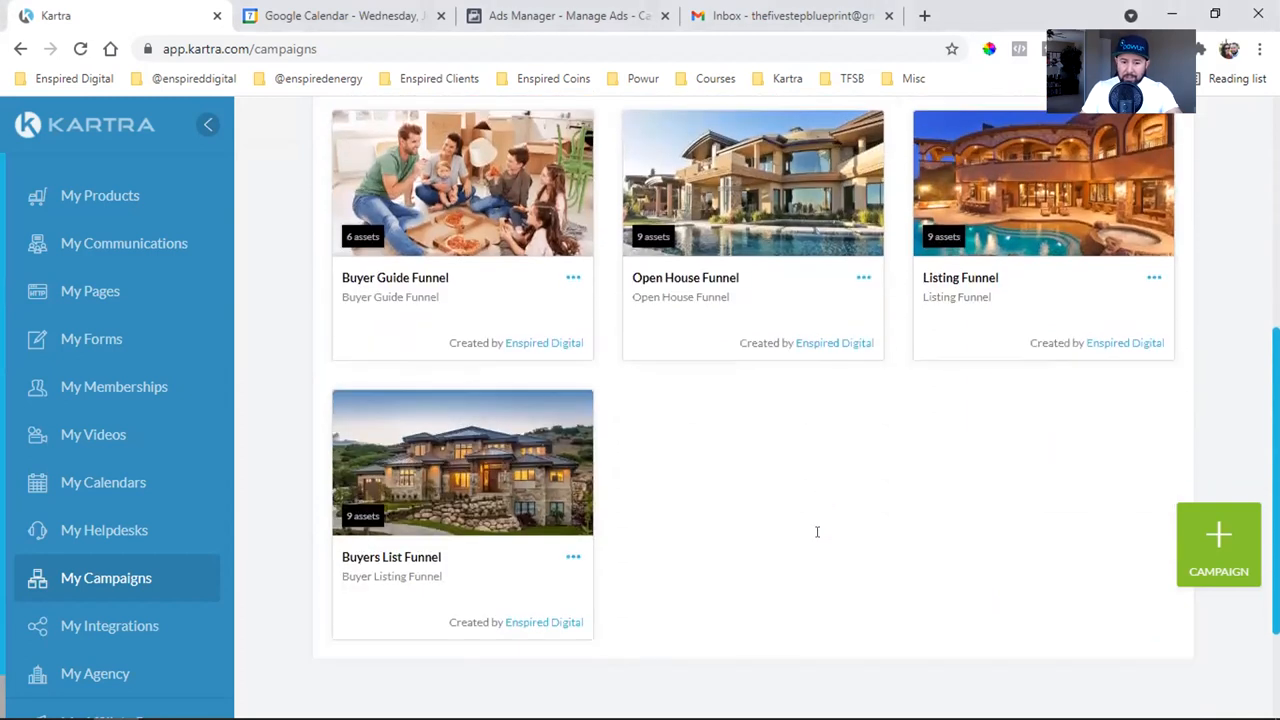
{"action": "scroll", "scroll_direction": "up", "scroll_amount": 3}
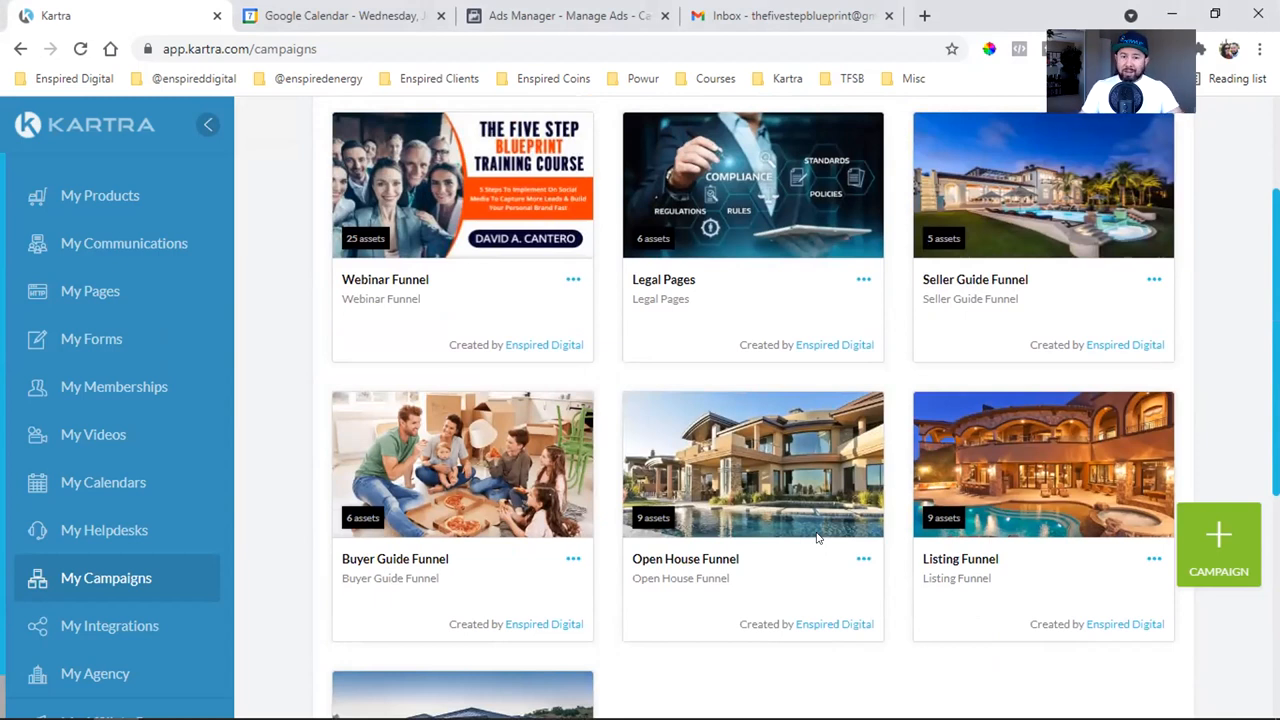
{"action": "scroll", "scroll_direction": "up", "scroll_amount": 3}
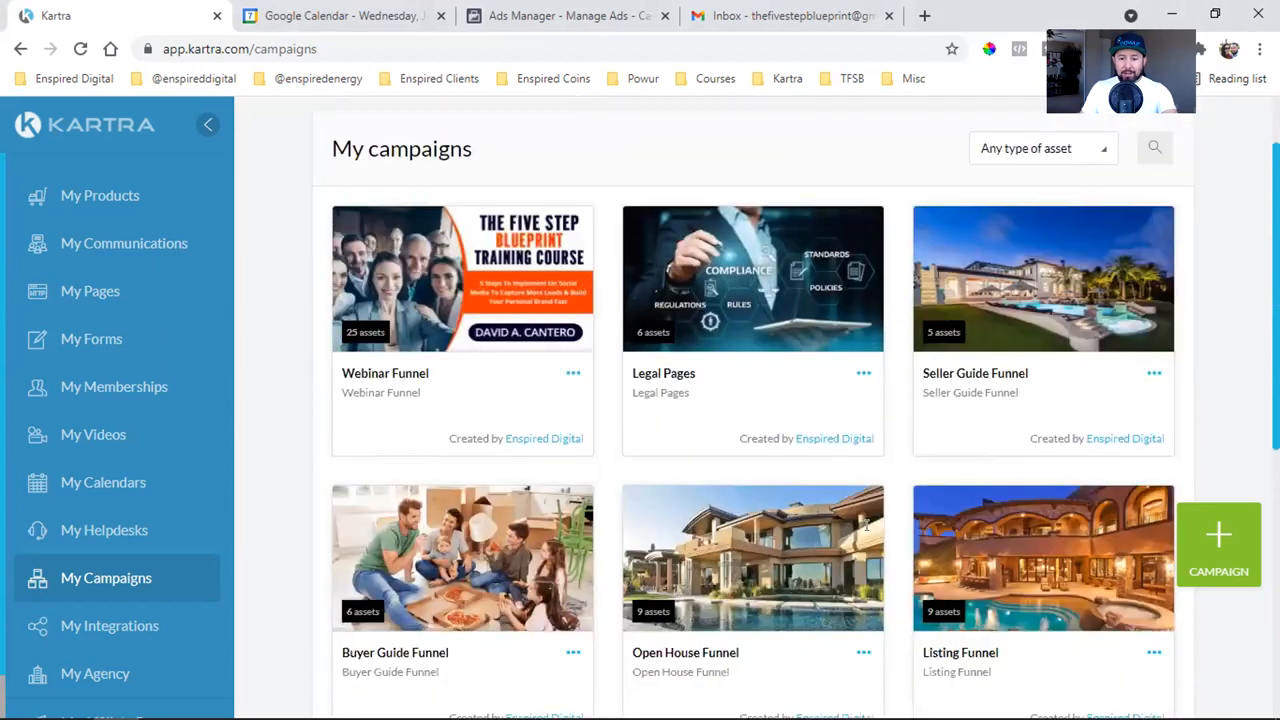
{"action": "scroll", "scroll_direction": "down", "scroll_amount": 3}
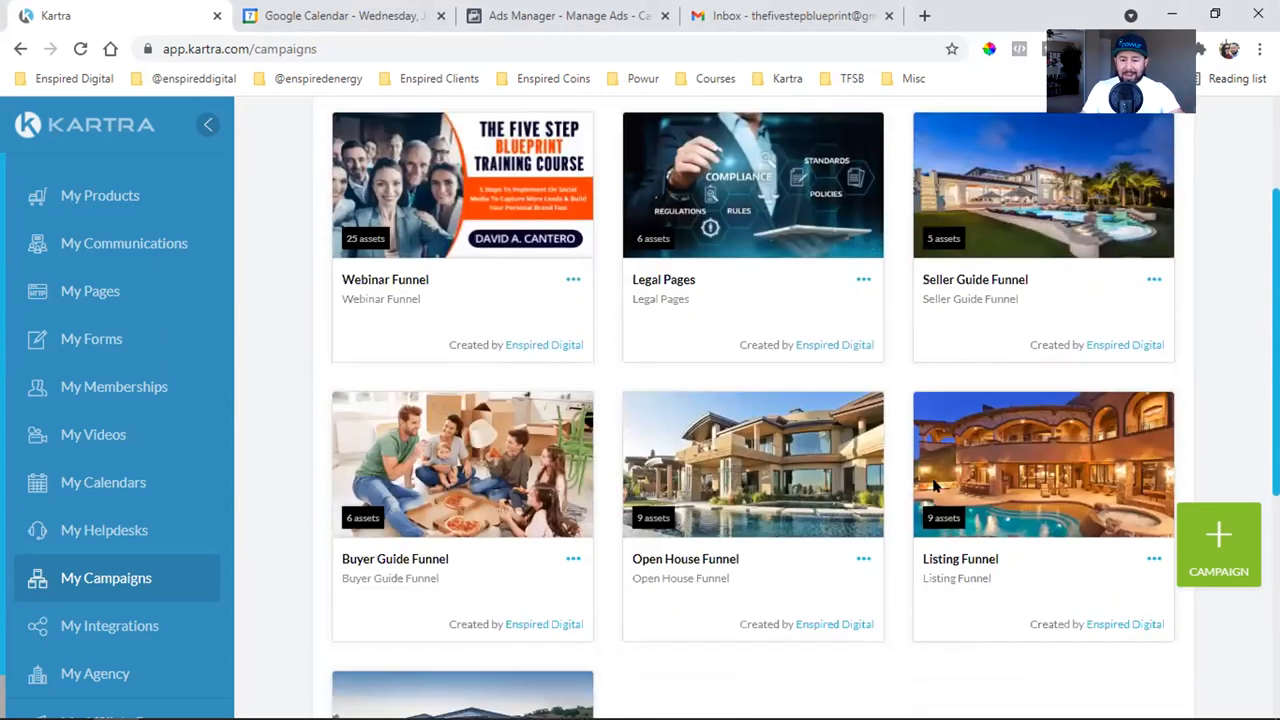
{"action": "mouse_move", "coordinate": [393, 550]}
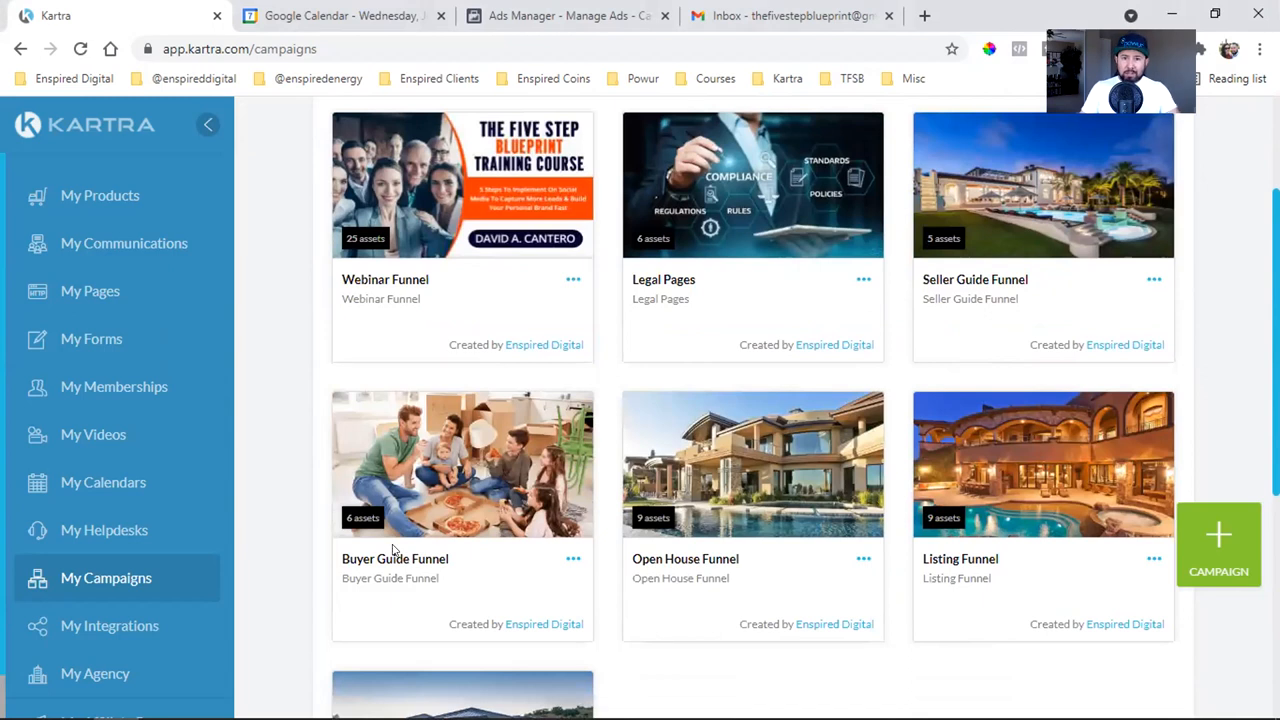
{"action": "mouse_move", "coordinate": [438, 547]}
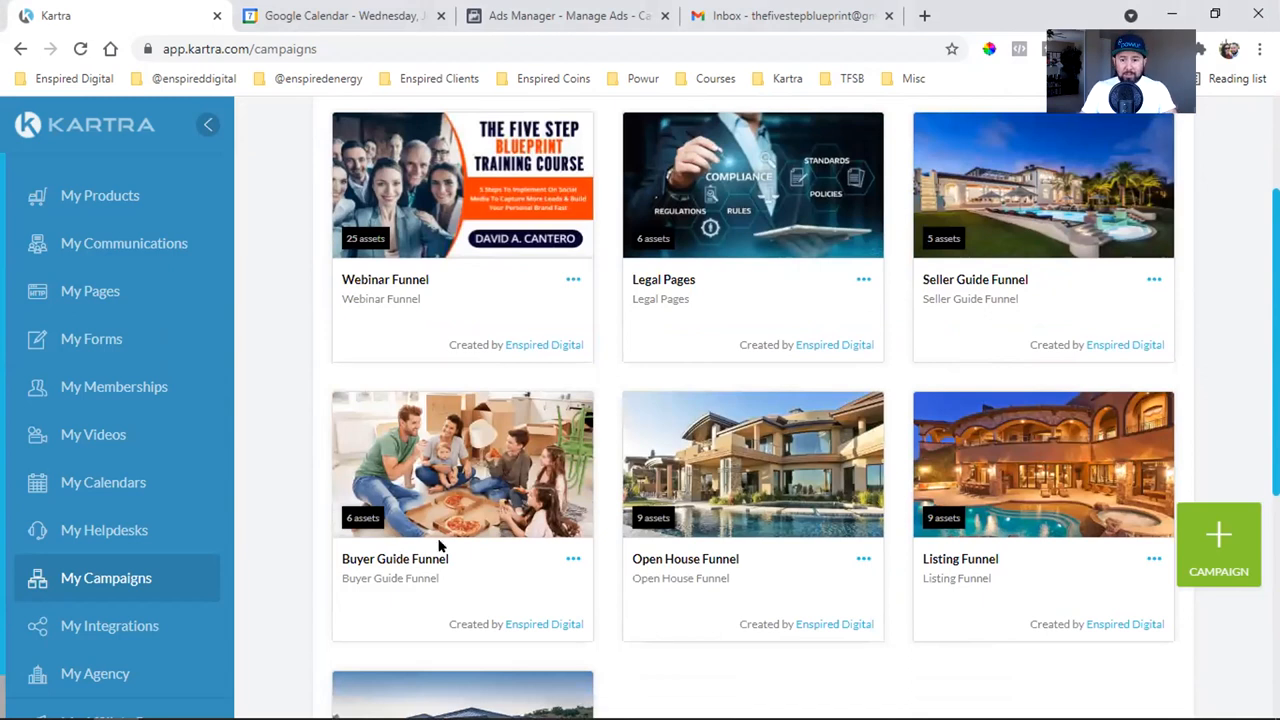
{"action": "scroll", "scroll_direction": "down", "scroll_amount": 3}
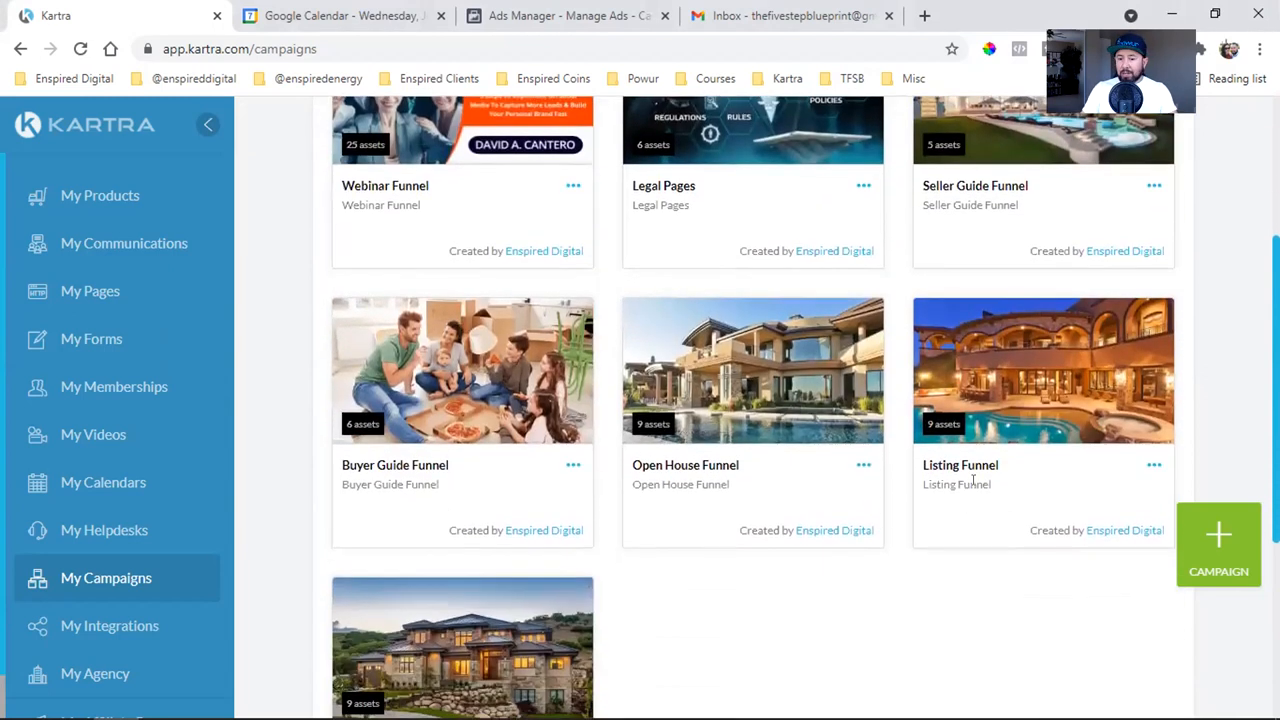
{"action": "double_click", "coordinate": [719, 465]}
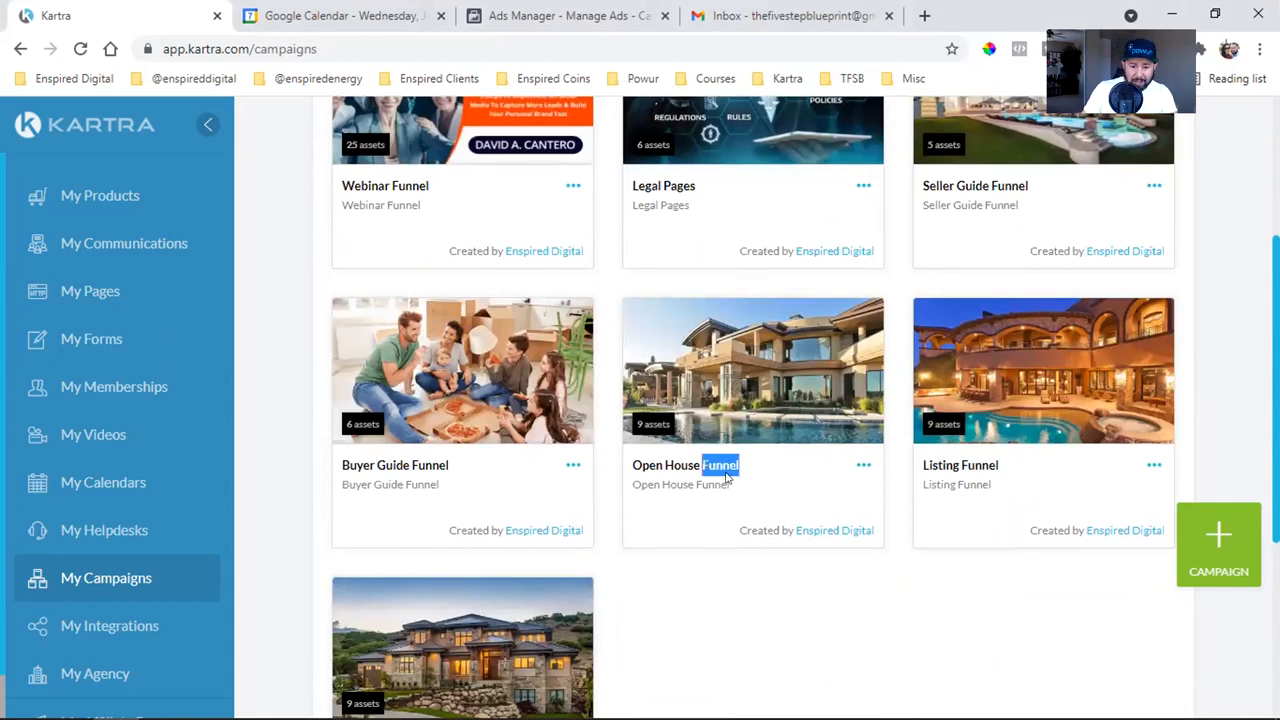
{"action": "scroll", "scroll_direction": "down", "scroll_amount": 3}
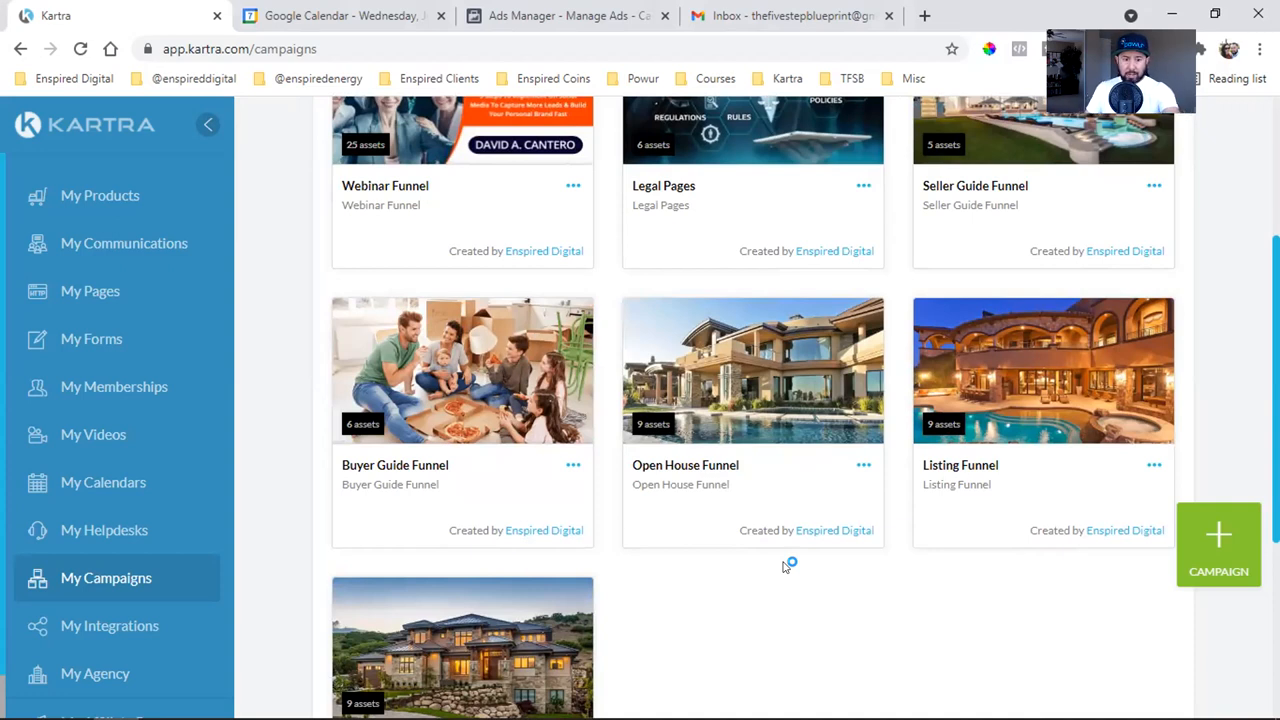
{"action": "mouse_move", "coordinate": [785, 566]}
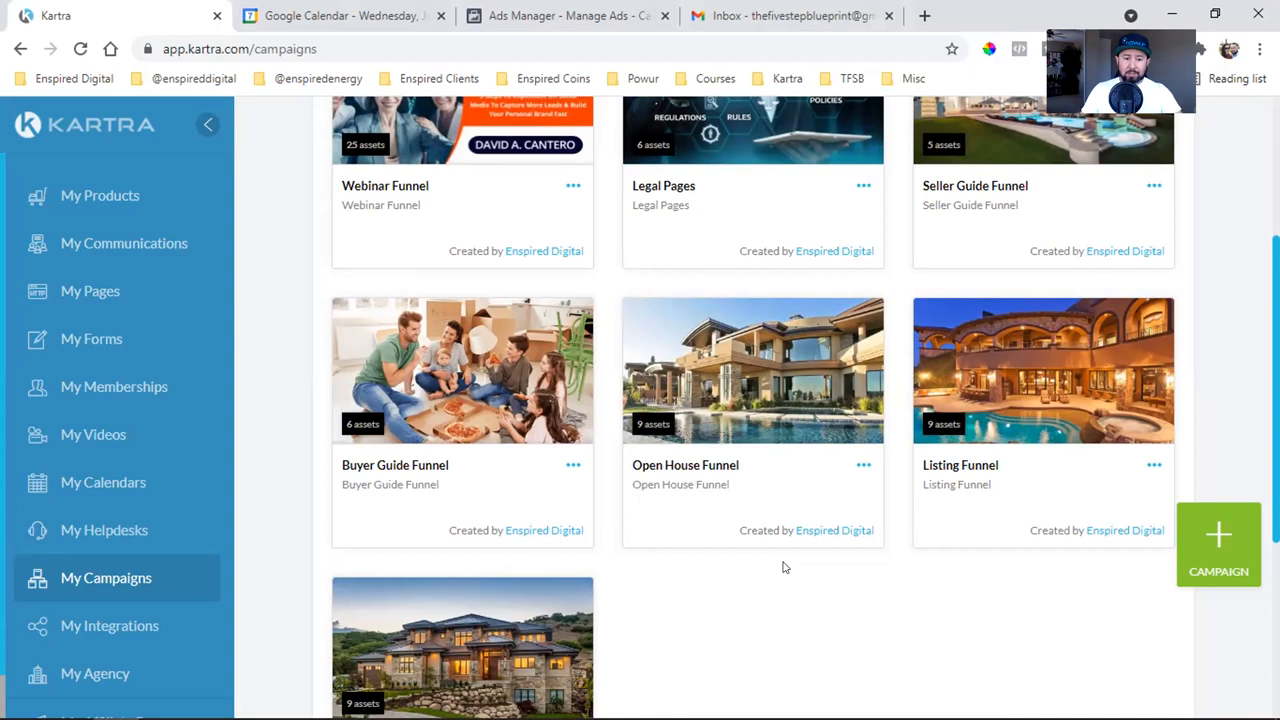
{"action": "mouse_move", "coordinate": [294, 470]}
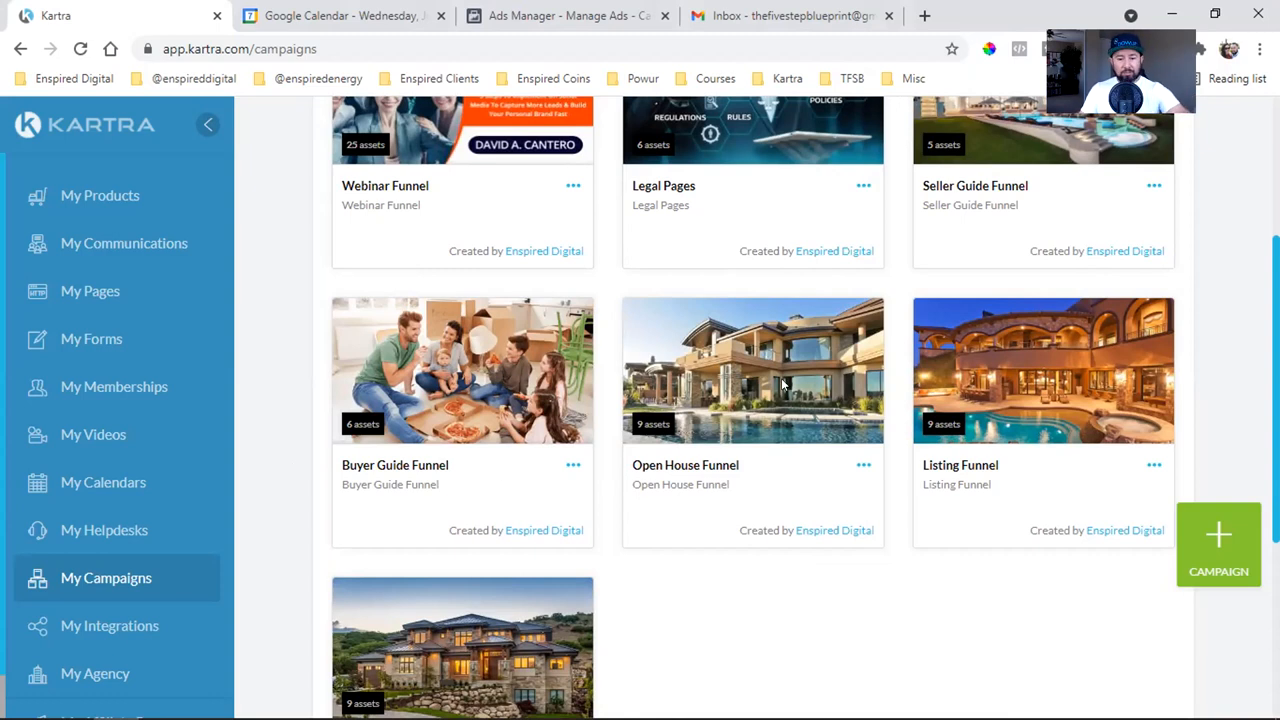
{"action": "mouse_move", "coordinate": [796, 565]}
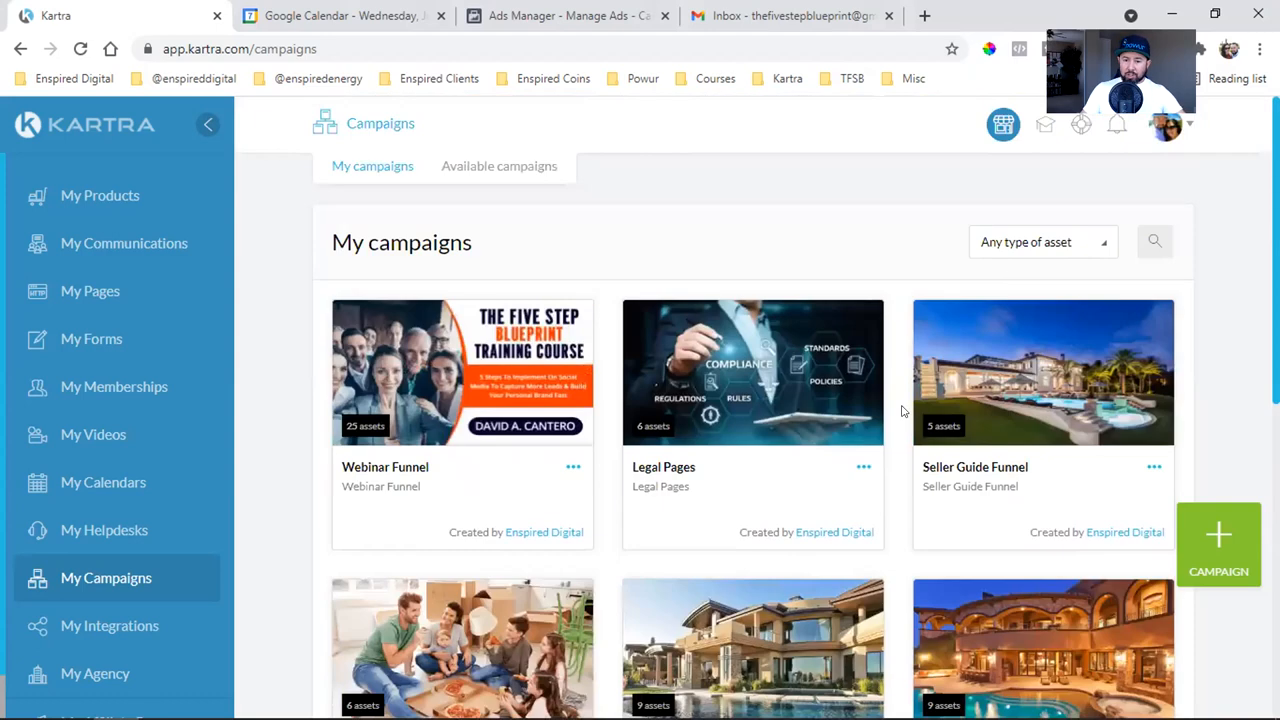
{"action": "mouse_move", "coordinate": [920, 489]}
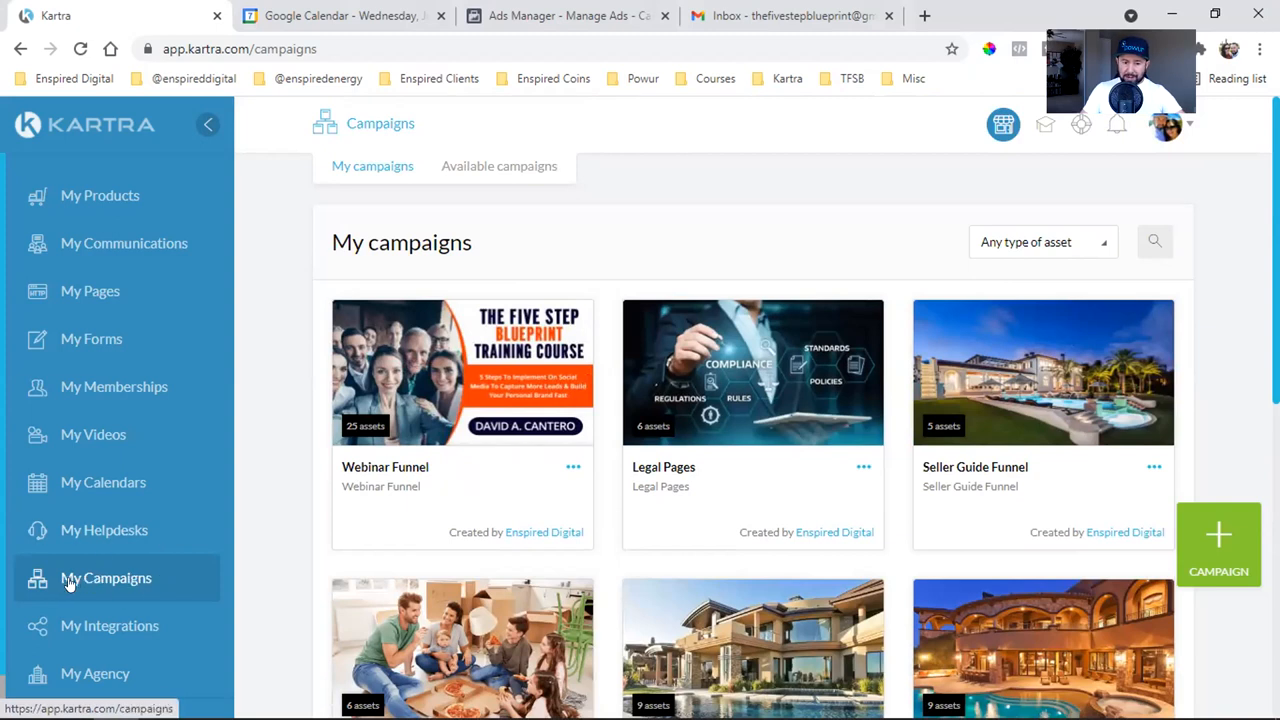
{"action": "mouse_move", "coordinate": [1135, 487]}
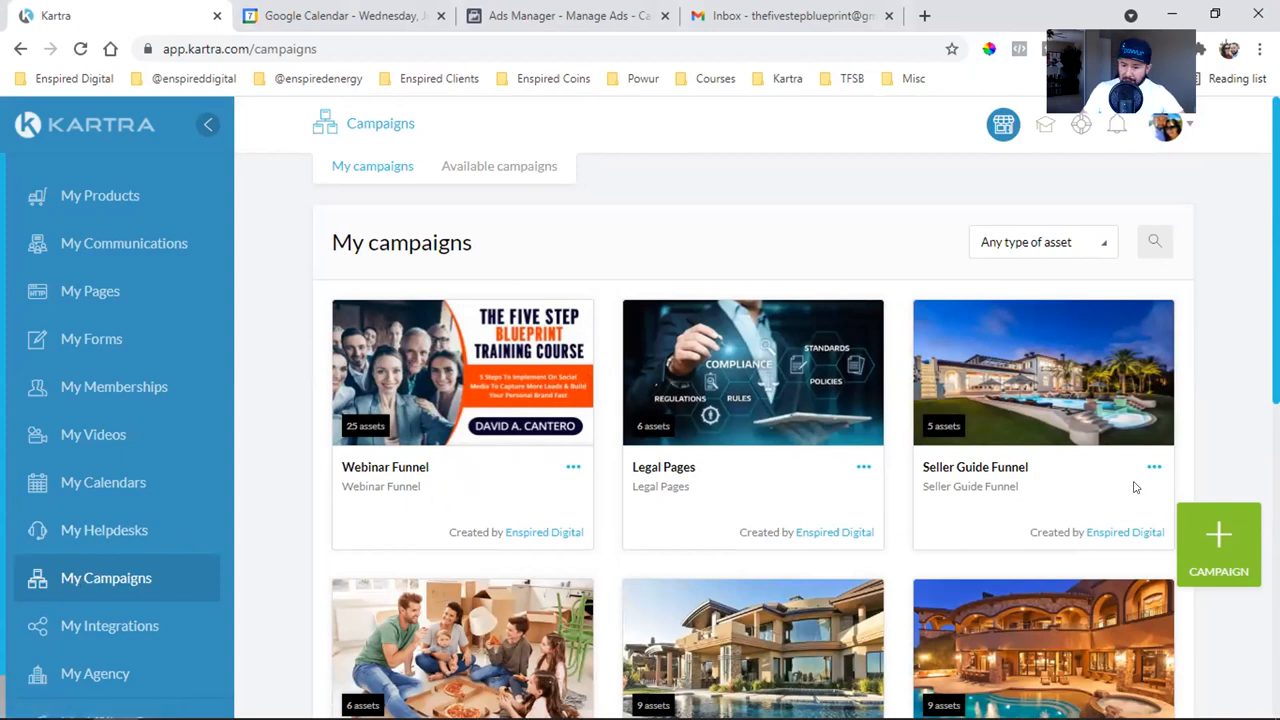
{"action": "left_click", "coordinate": [1154, 467]}
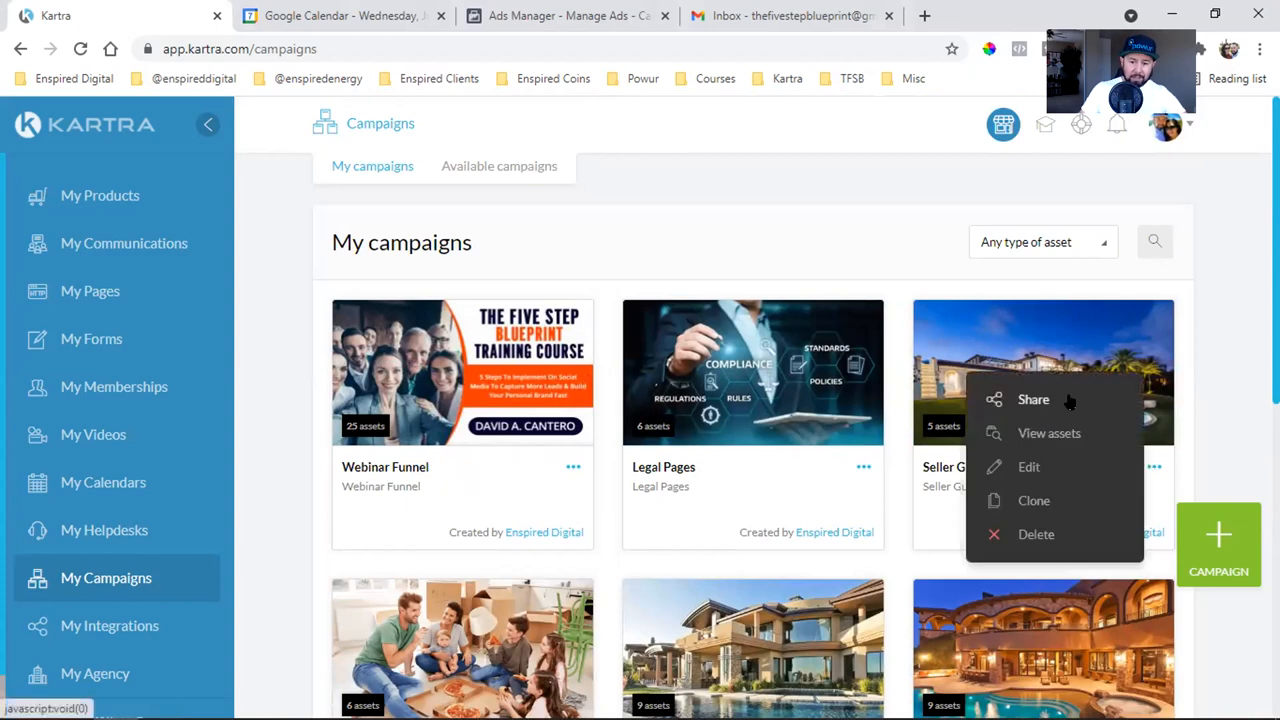
{"action": "left_click", "coordinate": [1033, 399]}
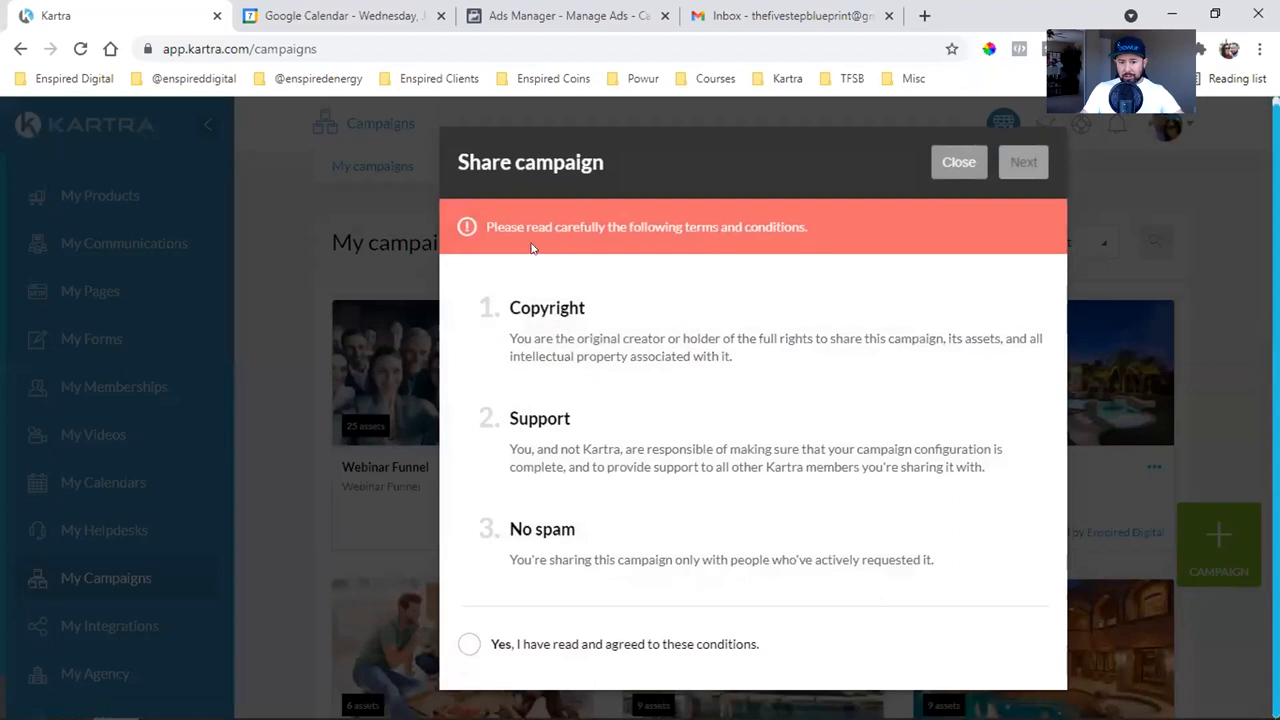
{"action": "left_click", "coordinate": [468, 644]}
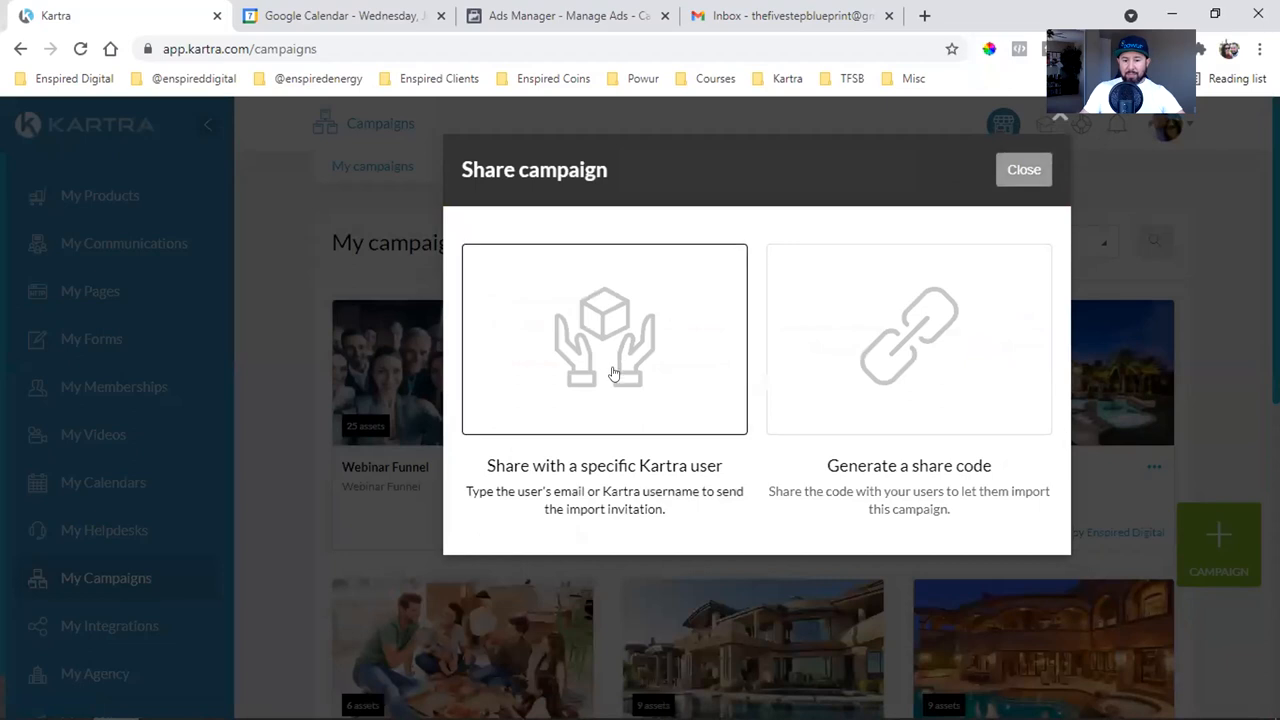
{"action": "left_click", "coordinate": [604, 339]}
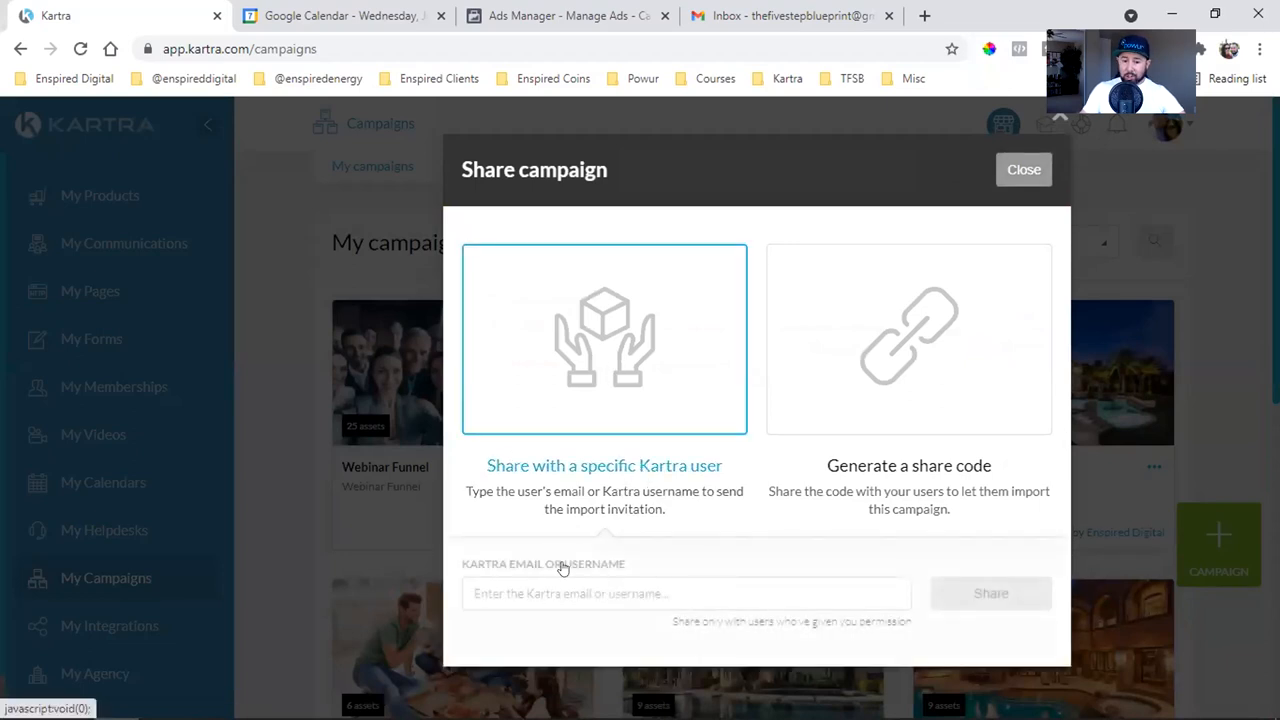
{"action": "mouse_move", "coordinate": [552, 578]}
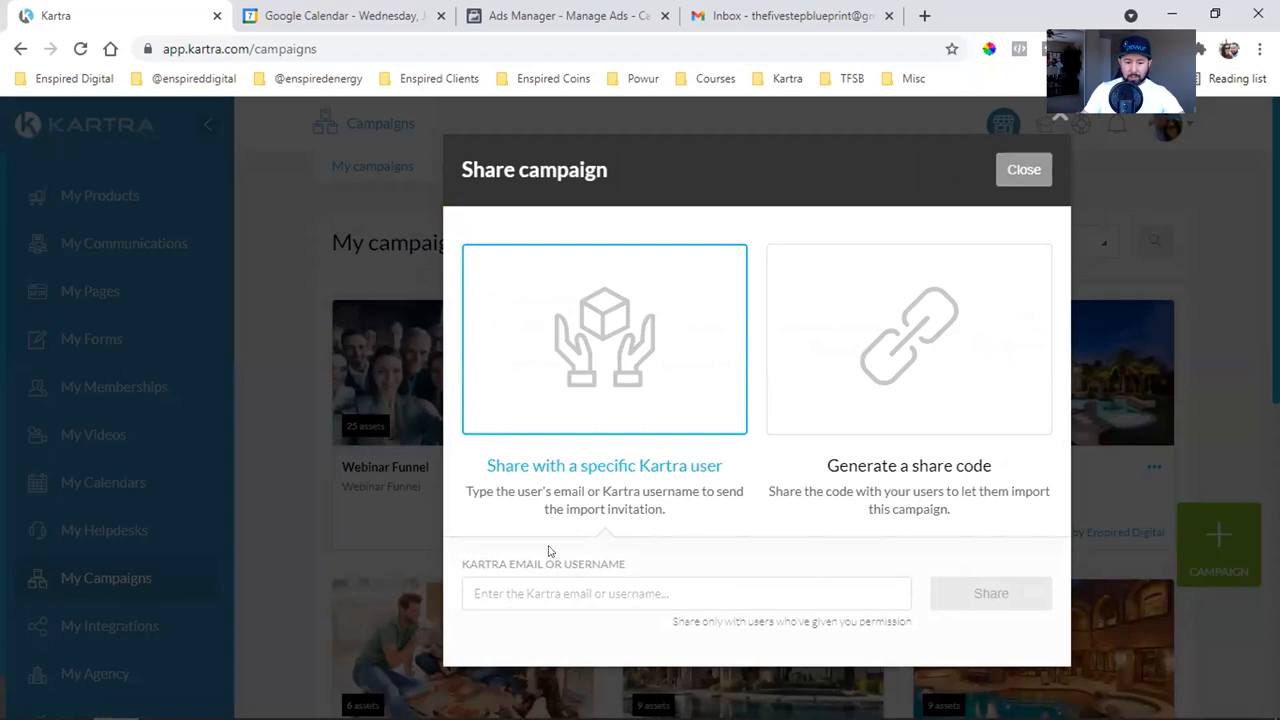
{"action": "left_click", "coordinate": [686, 593]}
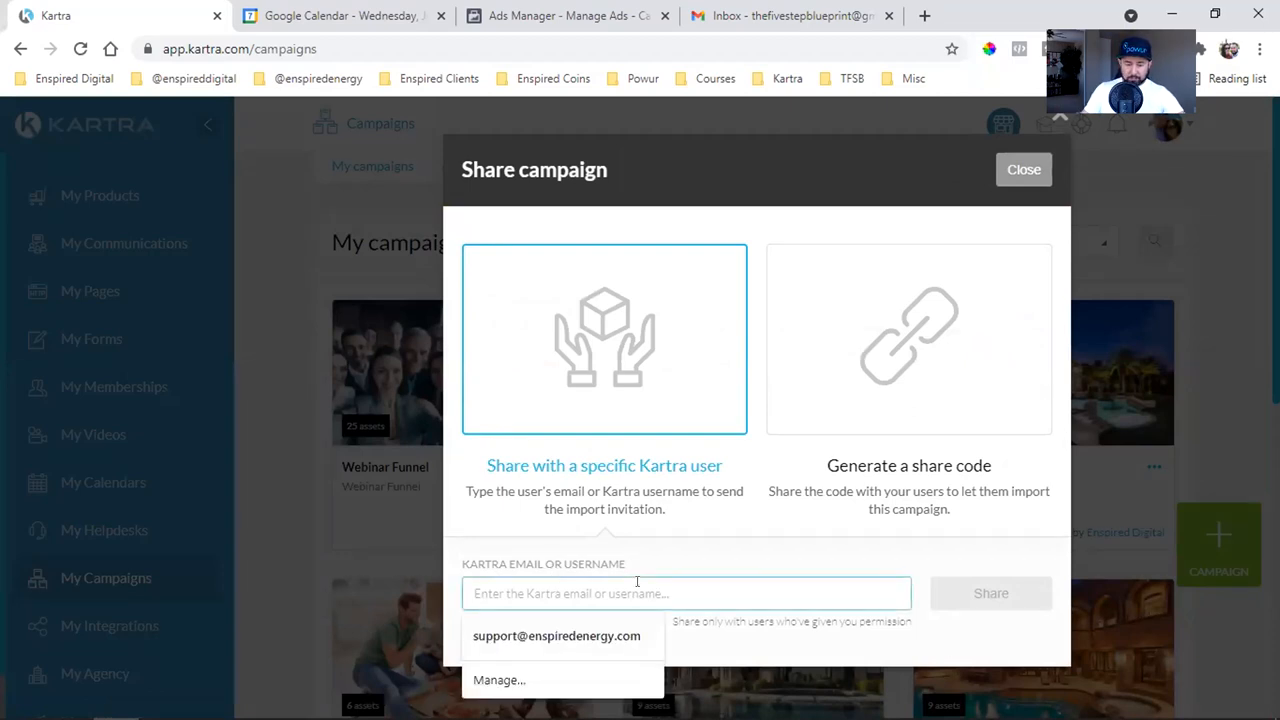
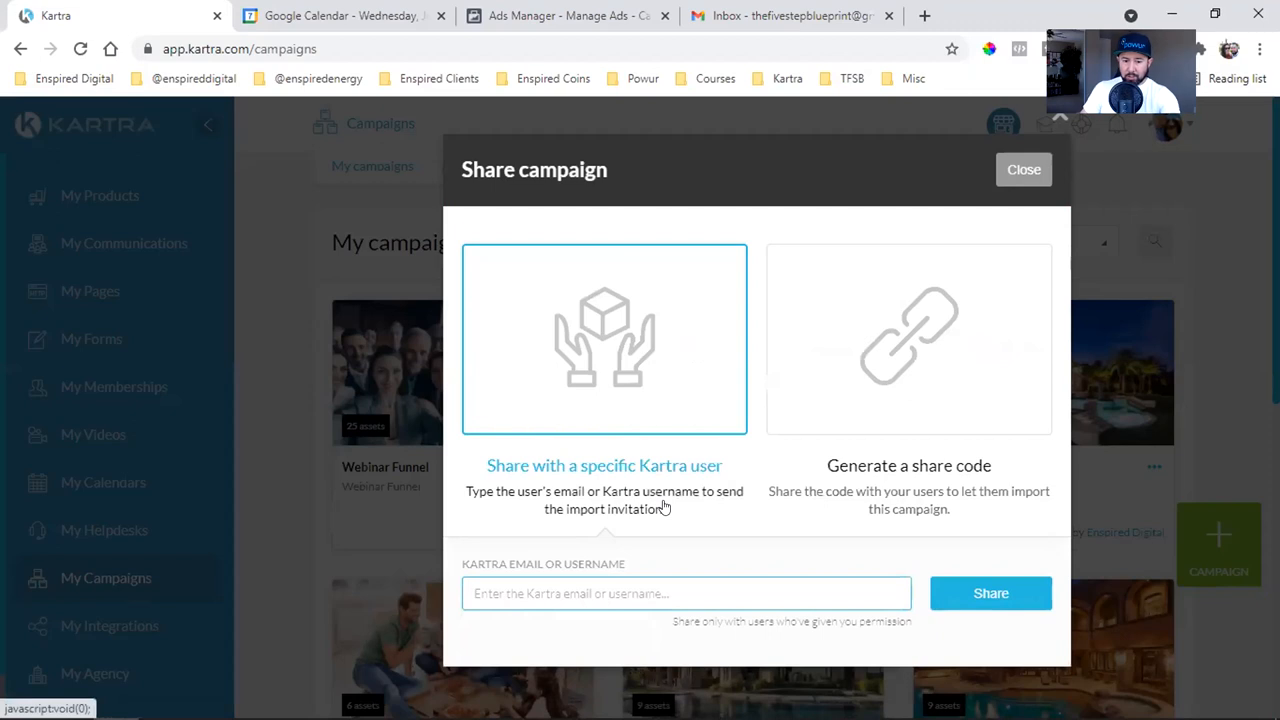
{"action": "left_click", "coordinate": [905, 339]}
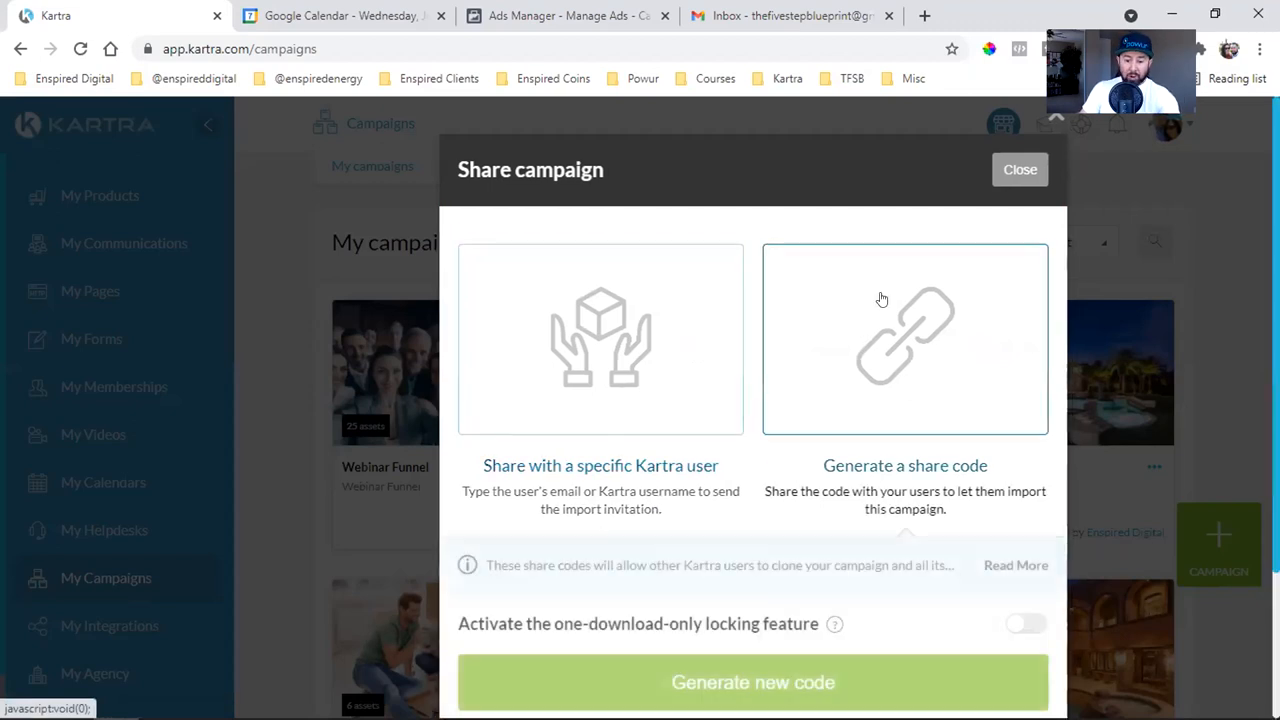
{"action": "left_click", "coordinate": [752, 682]}
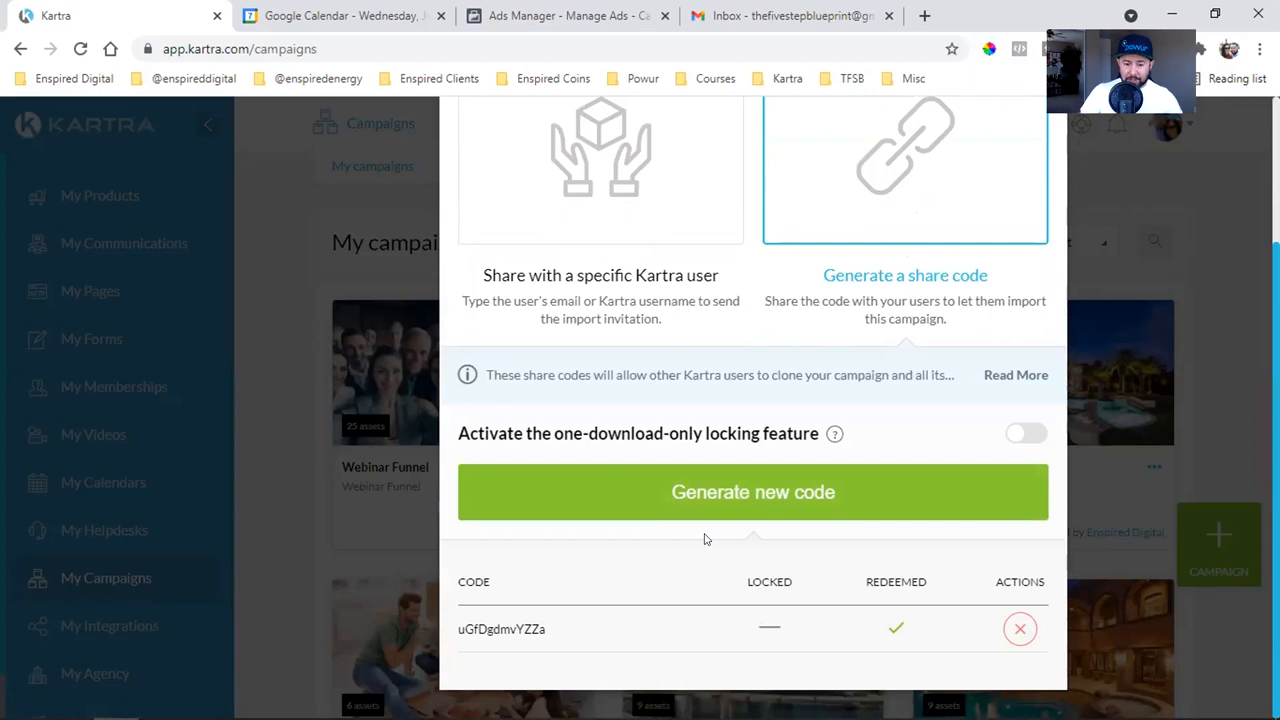
{"action": "mouse_move", "coordinate": [503, 624]}
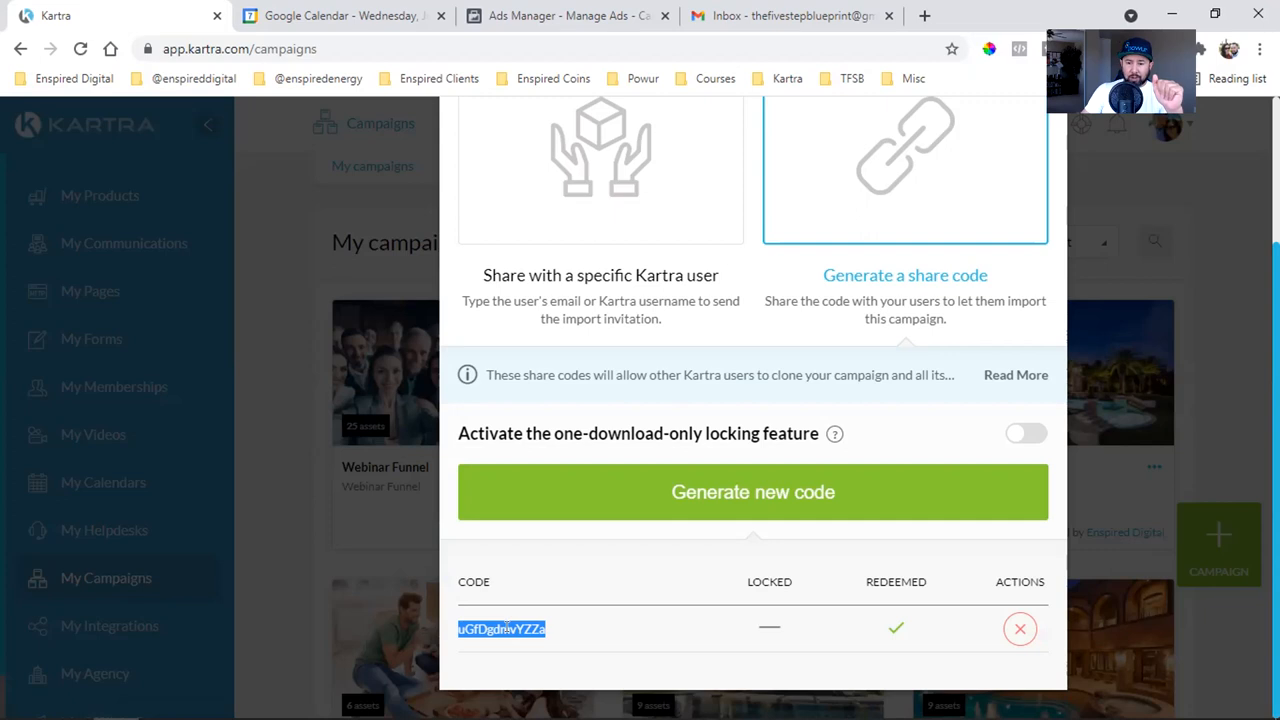
{"action": "right_click", "coordinate": [500, 628]}
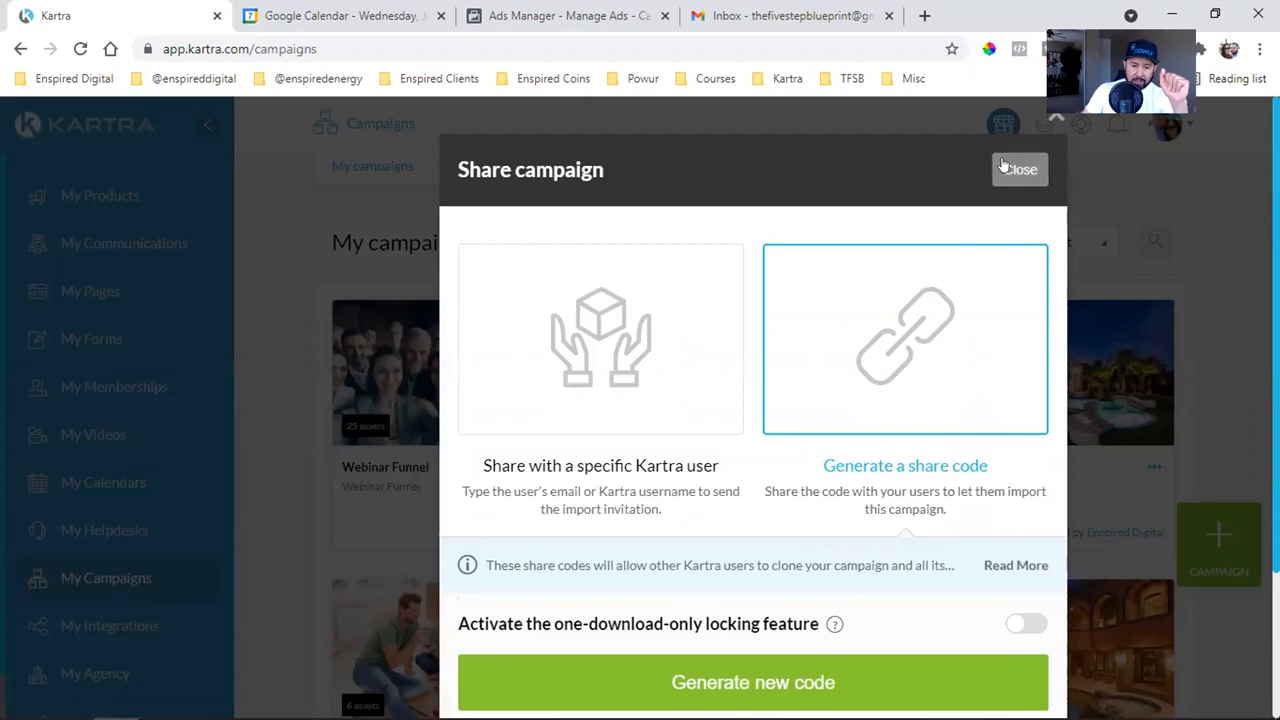
{"action": "left_click", "coordinate": [1019, 169]}
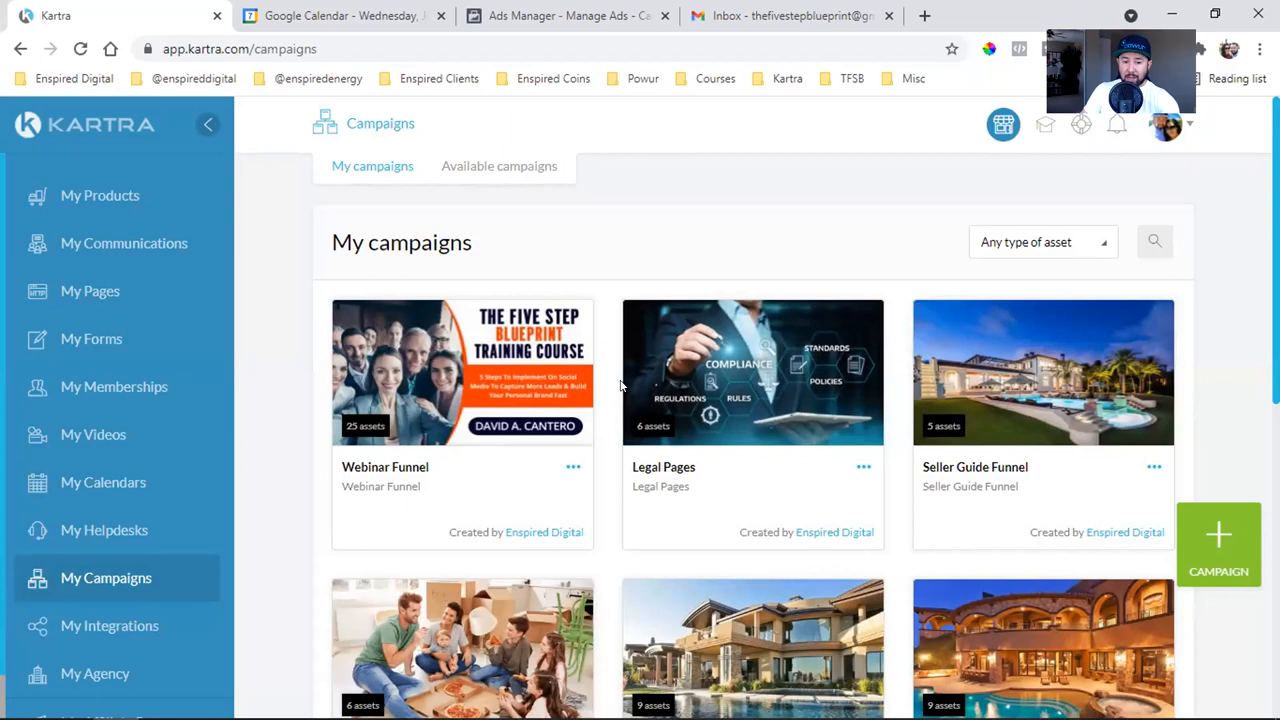
{"action": "mouse_move", "coordinate": [1084, 637]}
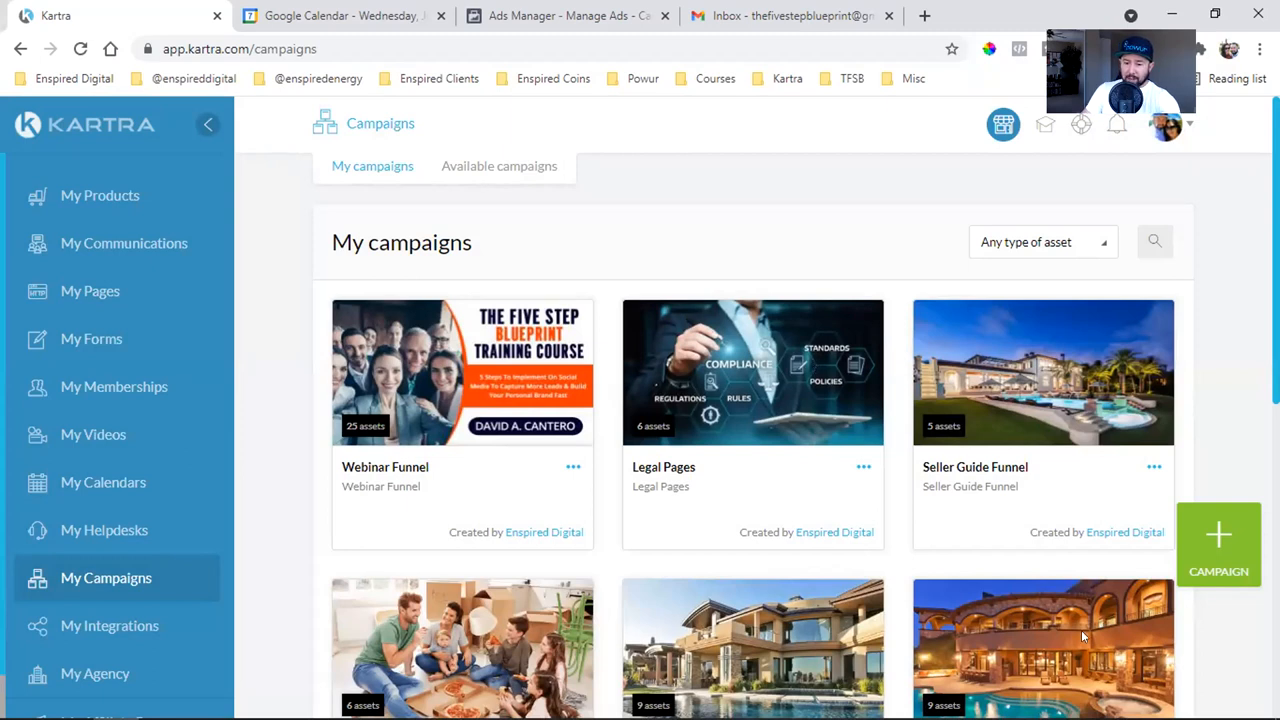
{"action": "mouse_move", "coordinate": [1059, 505]}
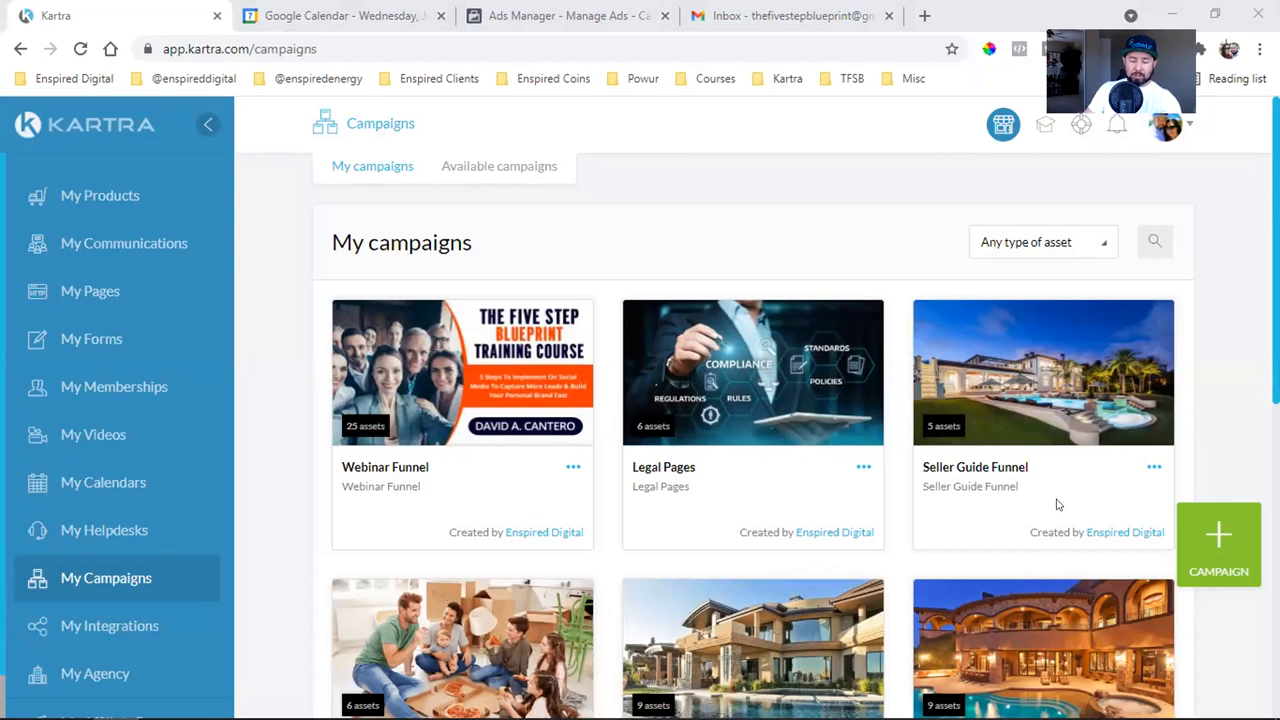
{"action": "mouse_move", "coordinate": [1050, 640]}
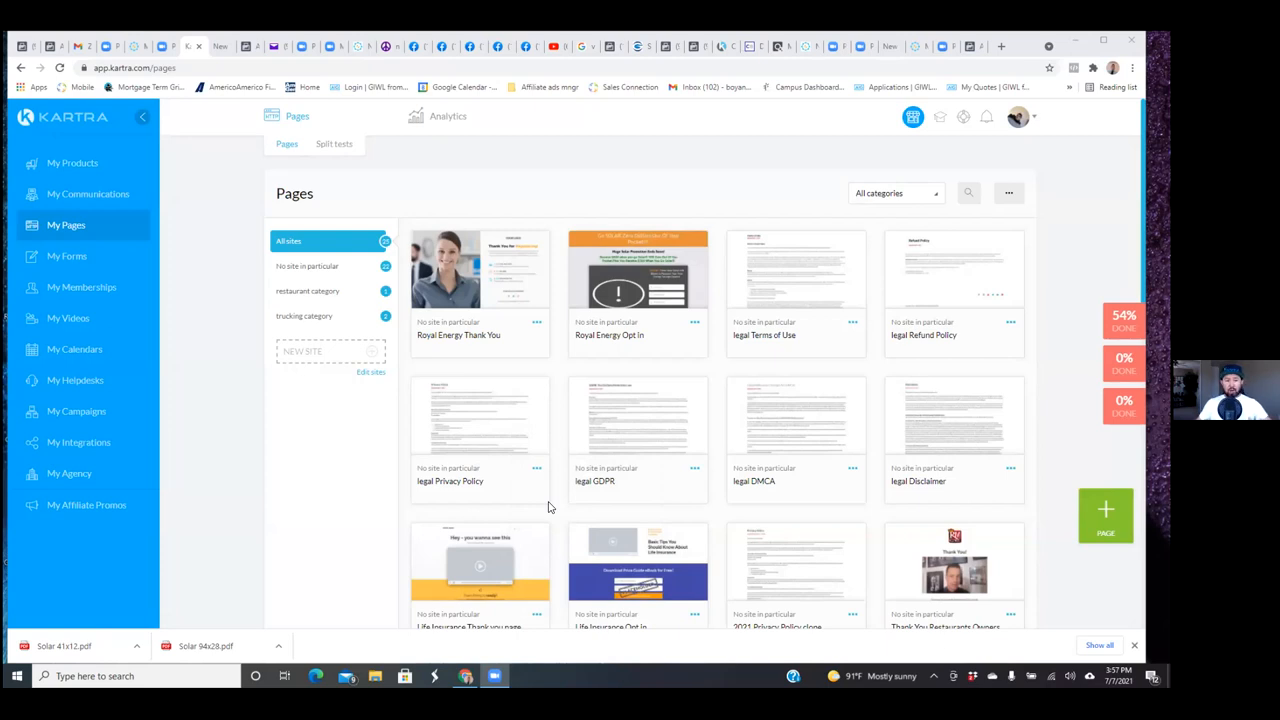
{"action": "mouse_move", "coordinate": [480, 479]}
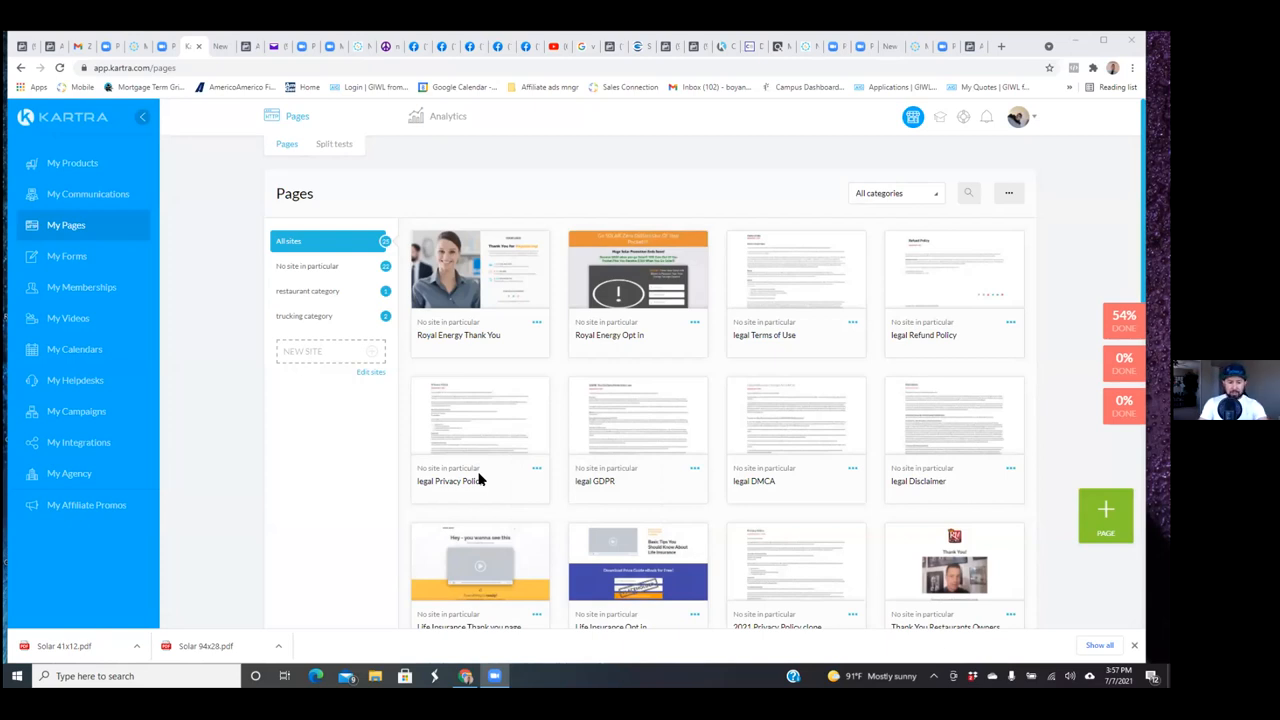
{"action": "mouse_move", "coordinate": [733, 174]}
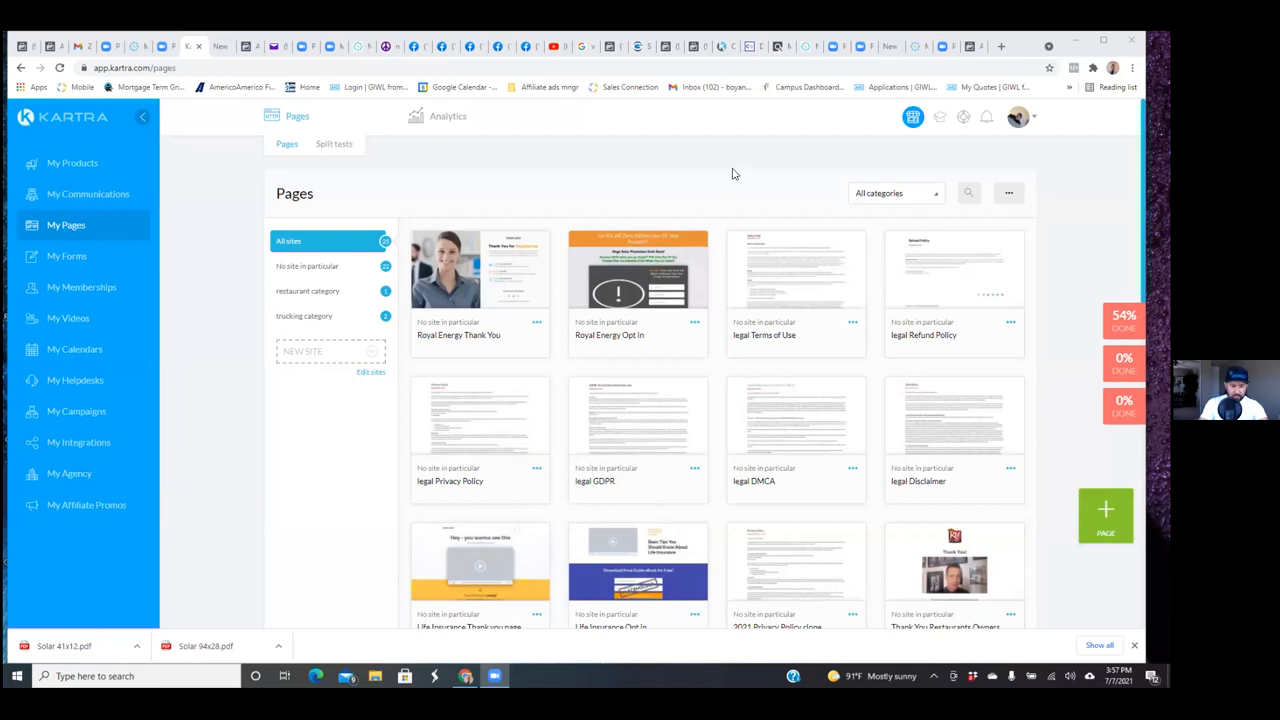
{"action": "mouse_move", "coordinate": [700, 224]}
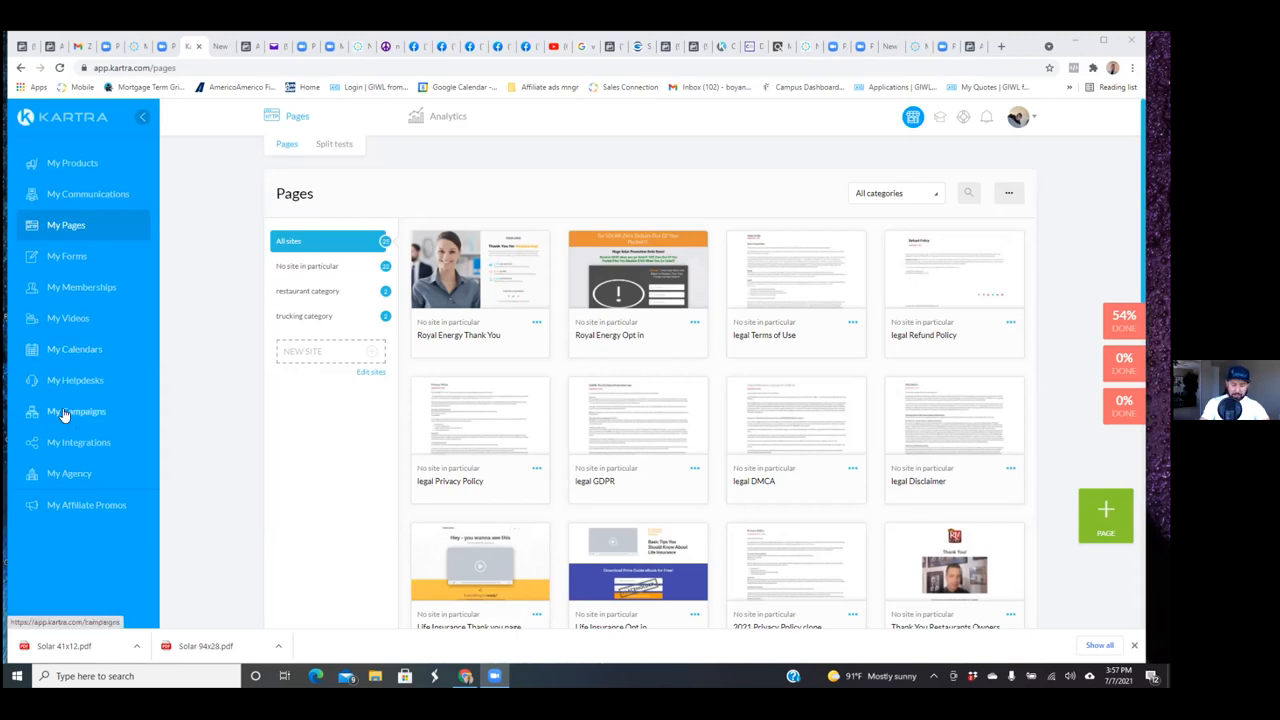
Step: Open My Campaigns in the second account to list Legal Pages and 2021 eBook Funnel
{"action": "left_click", "coordinate": [76, 411]}
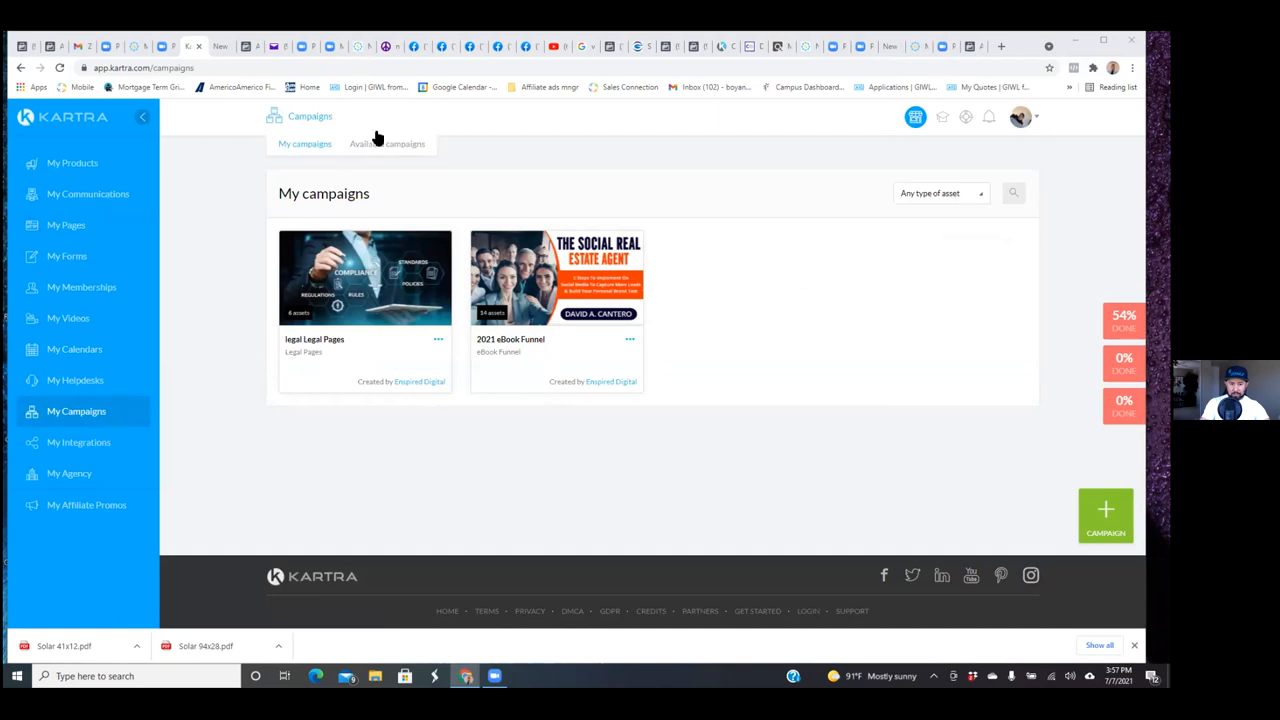
{"action": "left_click", "coordinate": [385, 143]}
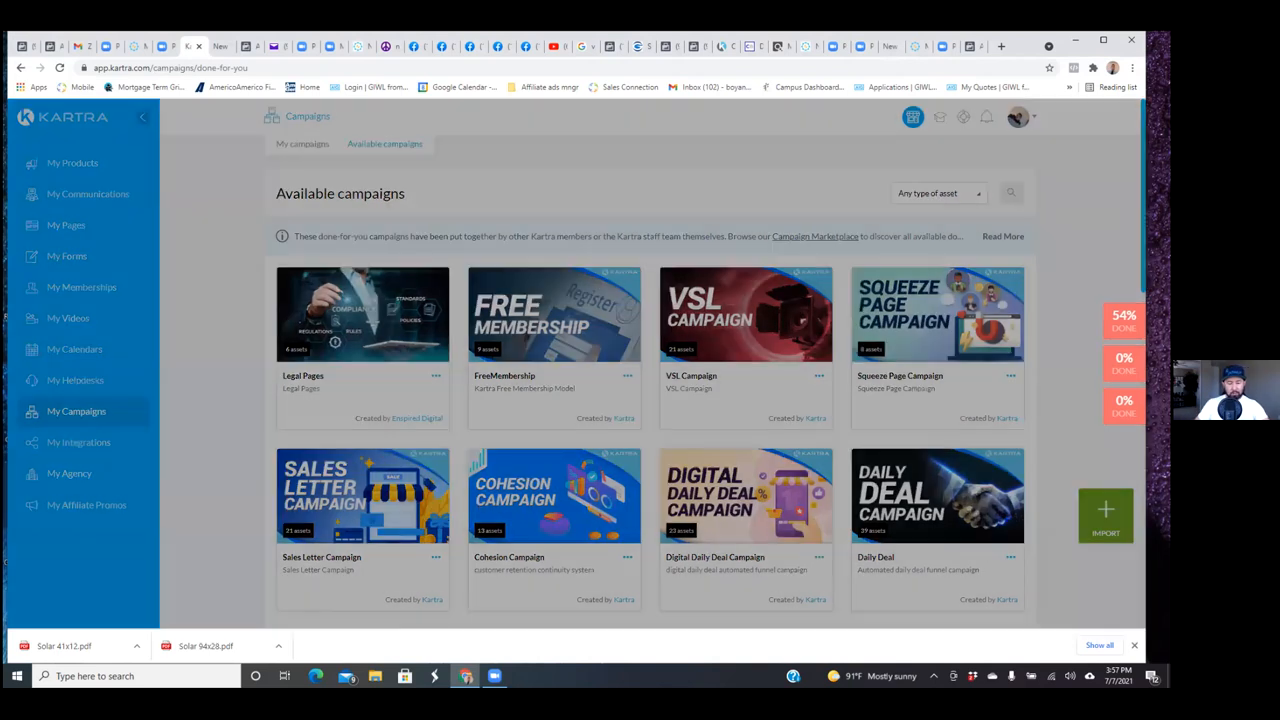
{"action": "left_click", "coordinate": [1105, 515]}
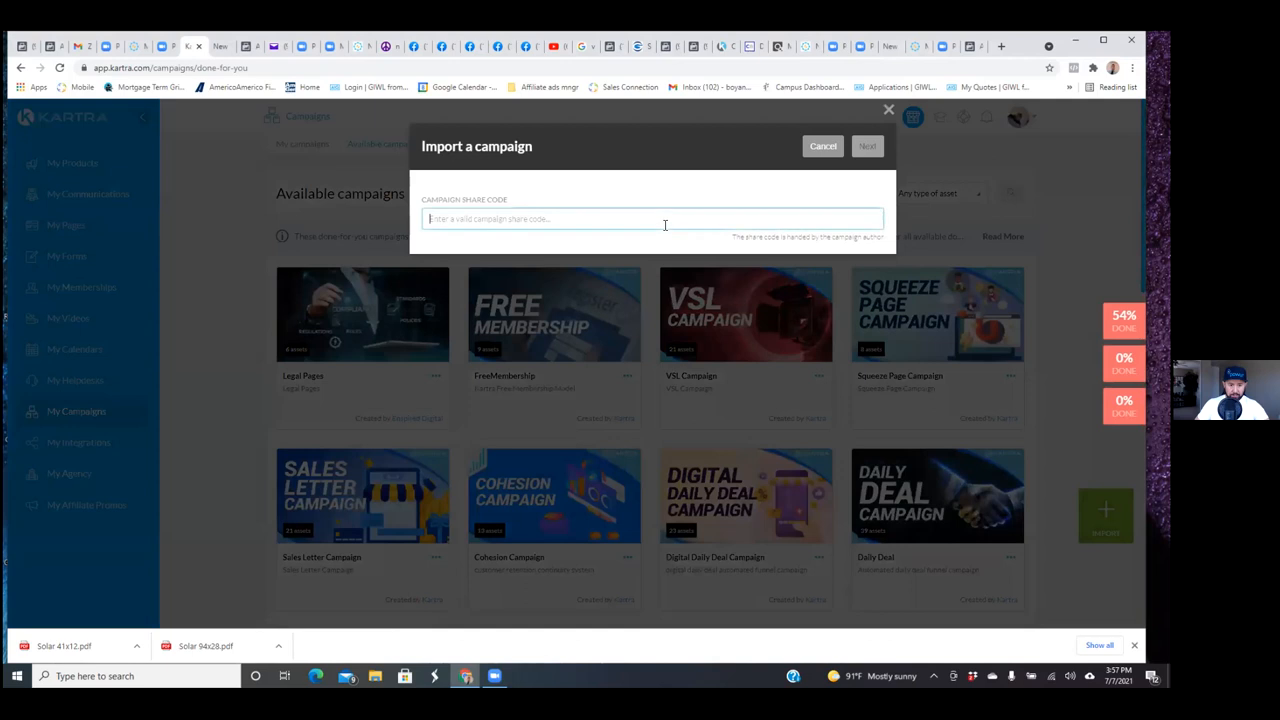
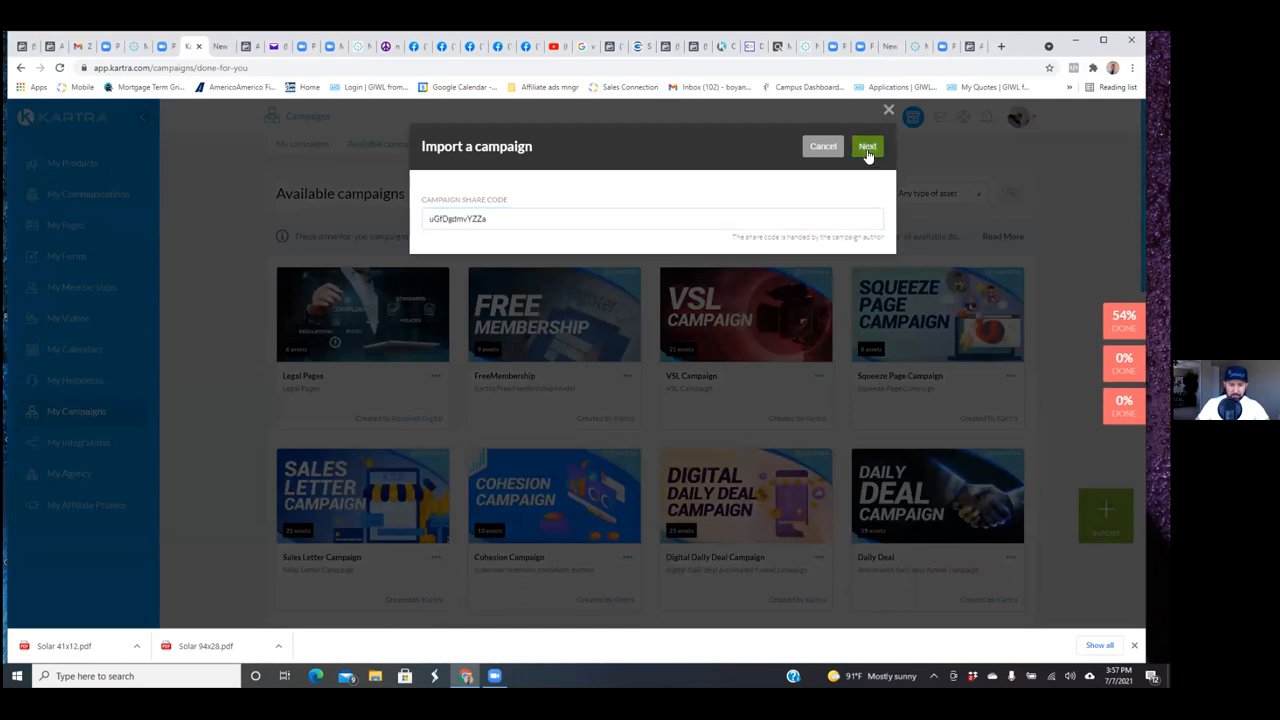
Step: Proceed past the share code and begin importing Seller Guide Funnel's 4 pages and 1 form
{"action": "left_click", "coordinate": [866, 146]}
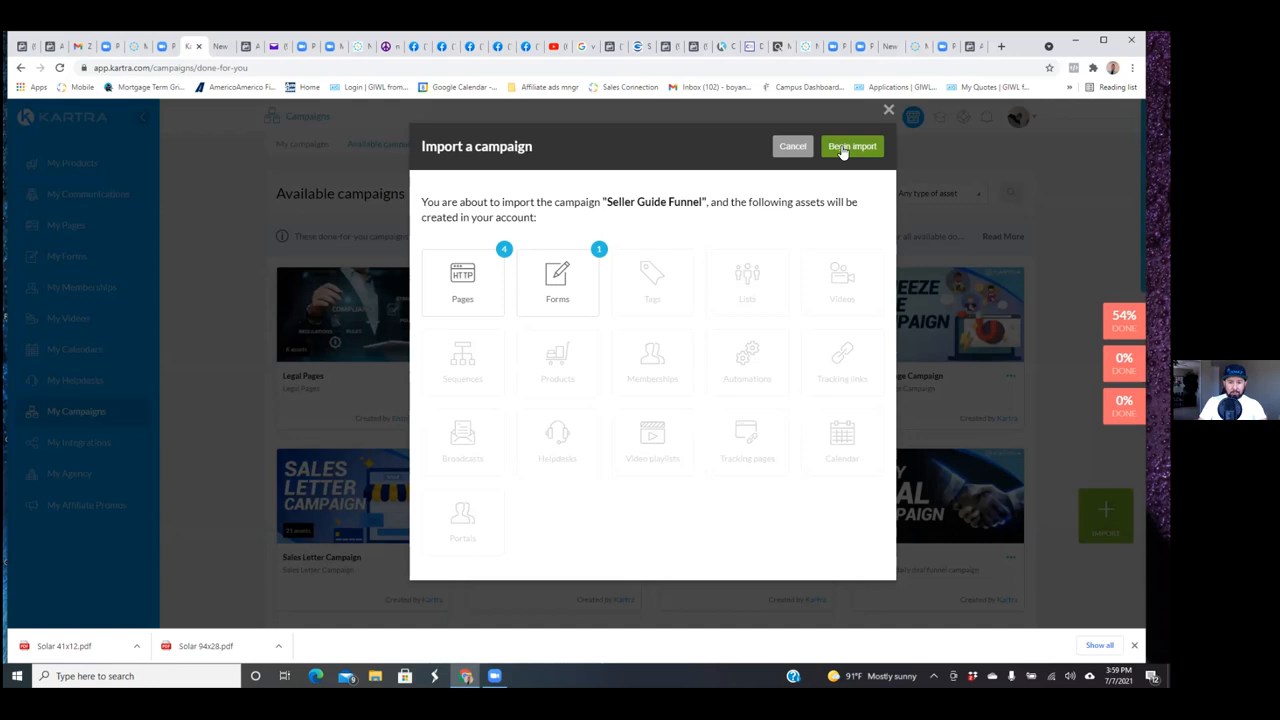
{"action": "left_click", "coordinate": [851, 146]}
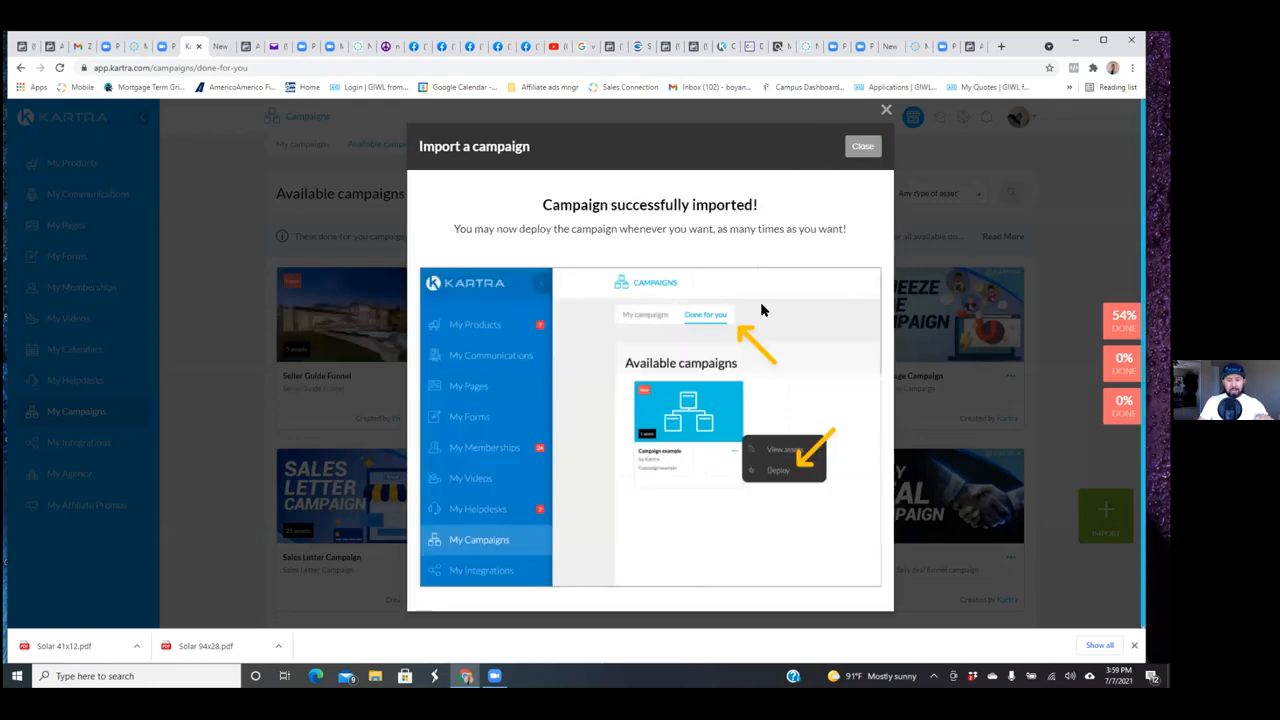
Step: Dismiss the success message, deploy Seller Guide Funnel with prefix 'Seler gu', and close the progress window
{"action": "left_click", "coordinate": [861, 146]}
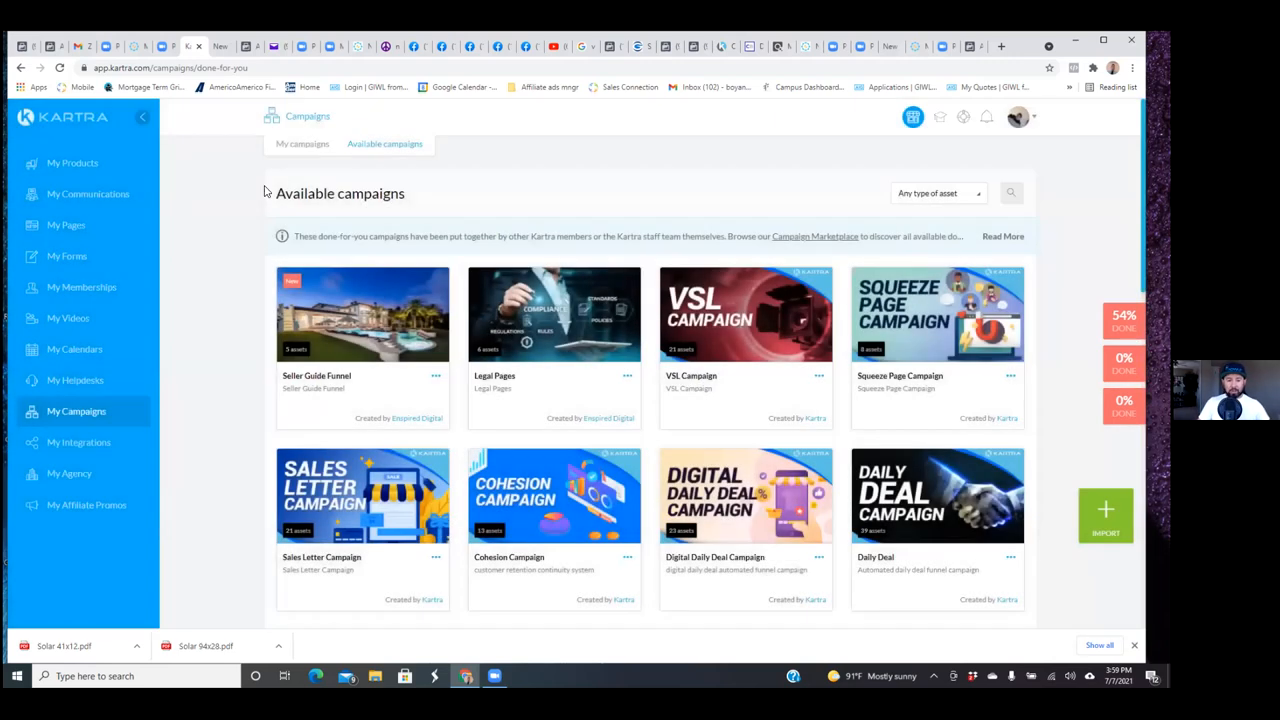
{"action": "mouse_move", "coordinate": [347, 173]}
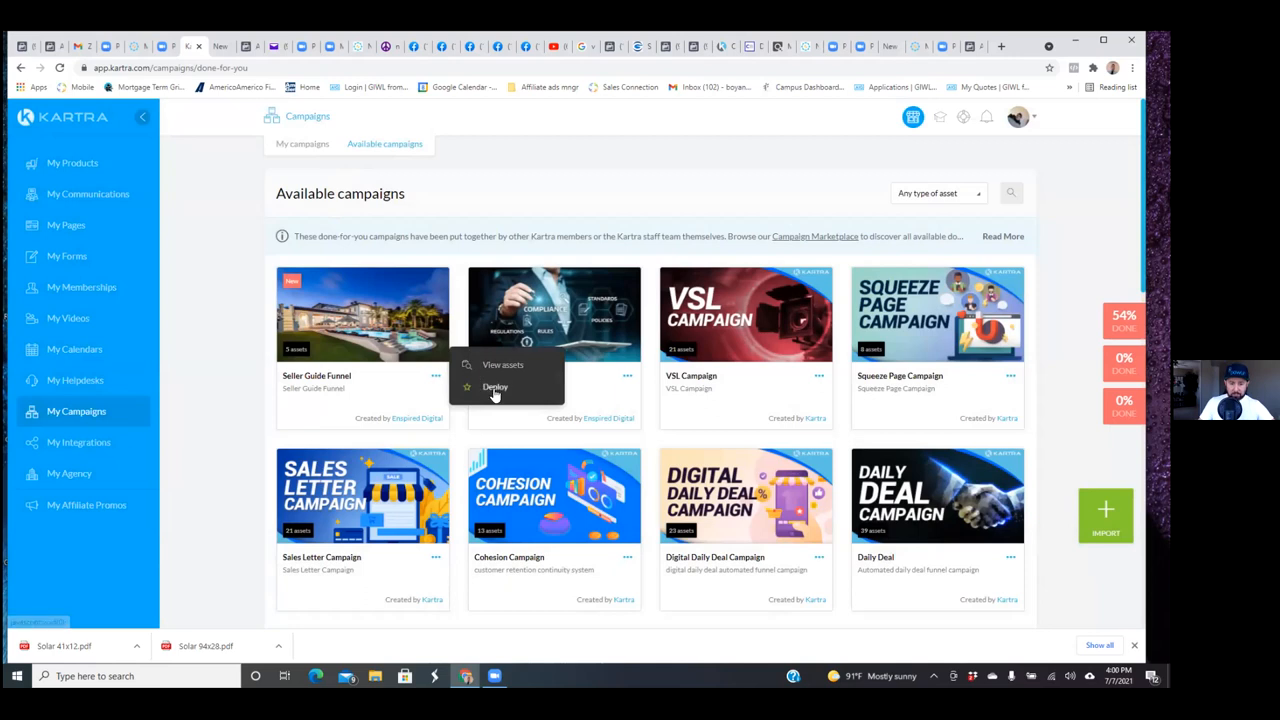
{"action": "left_click", "coordinate": [495, 387]}
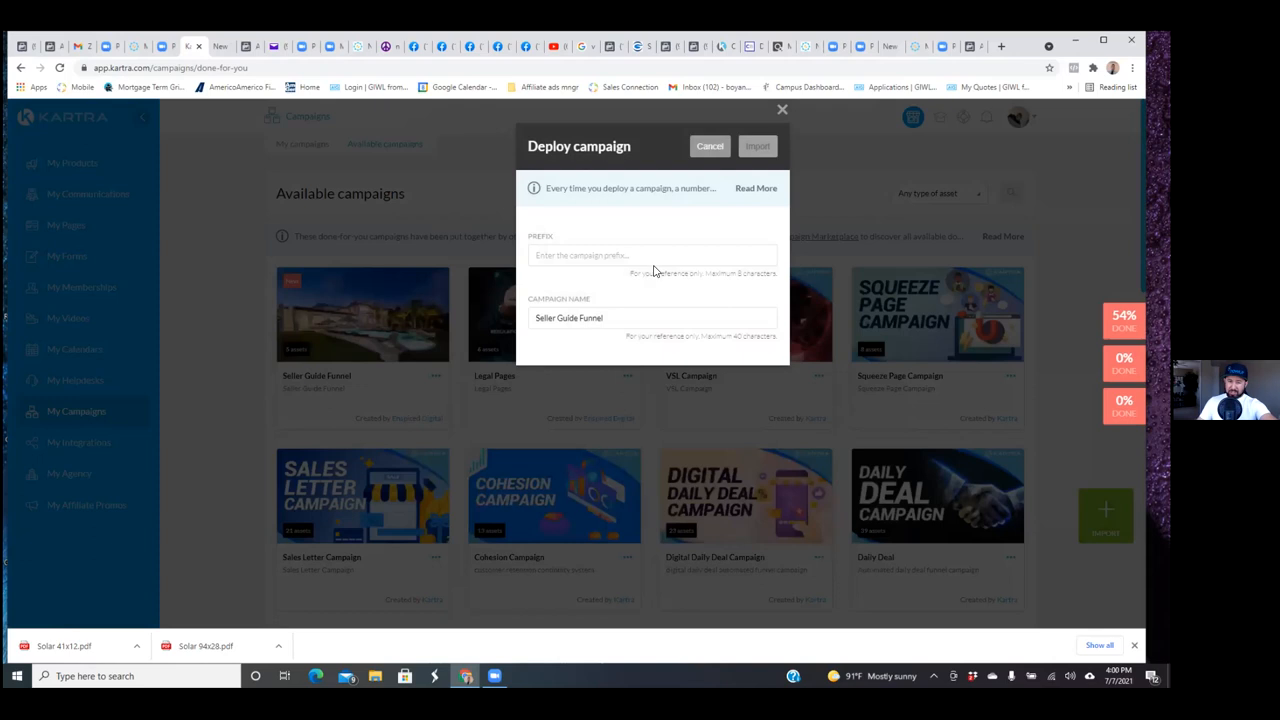
{"action": "left_click", "coordinate": [653, 255]}
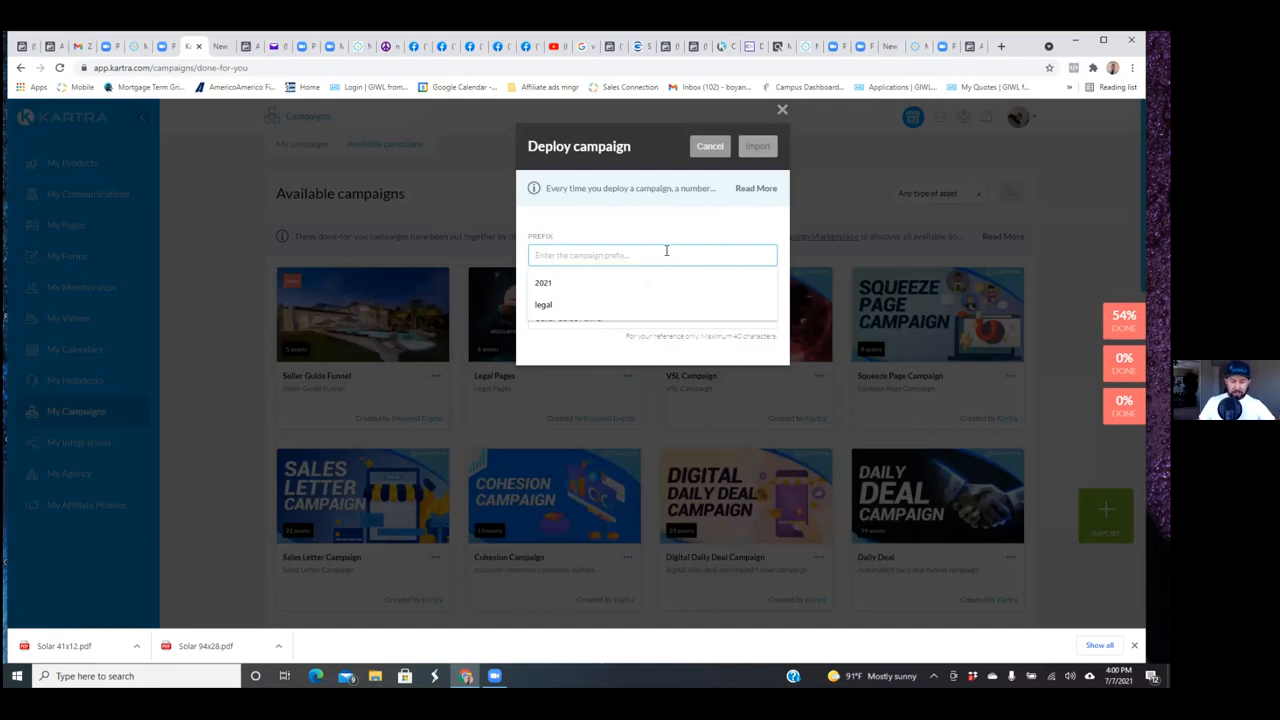
{"action": "type", "text": "Seler gu"}
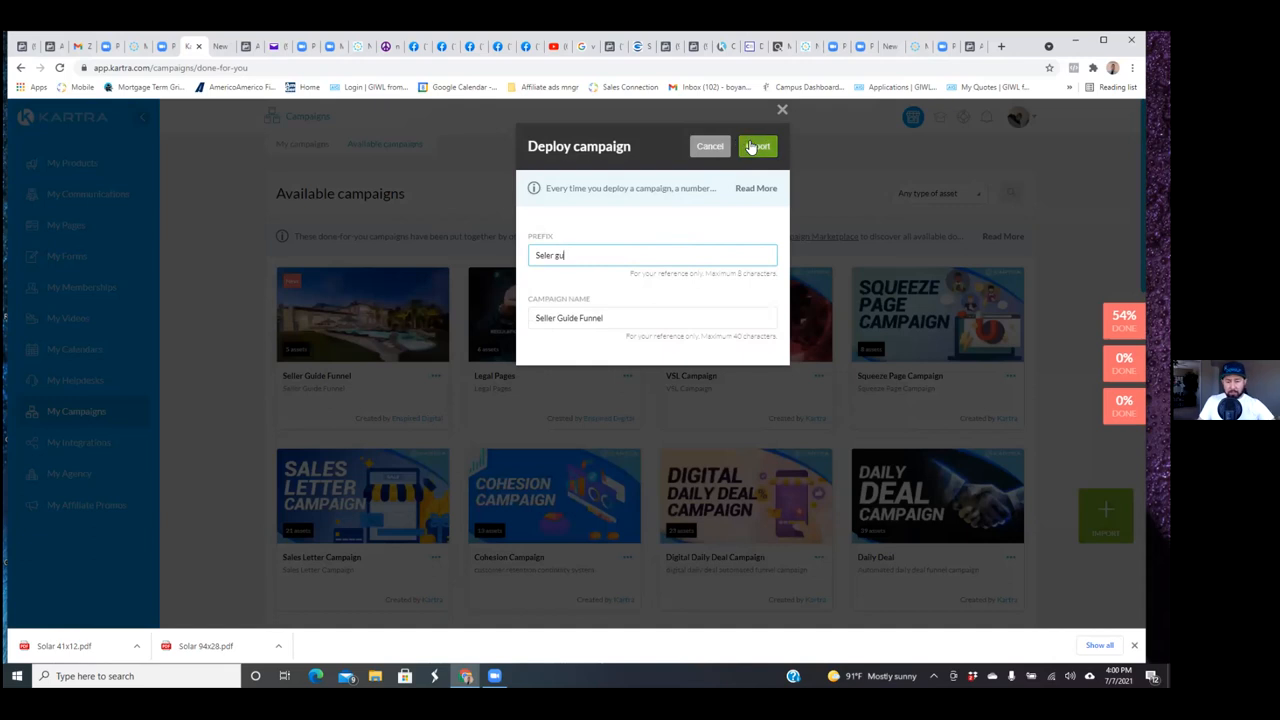
{"action": "left_click", "coordinate": [756, 146]}
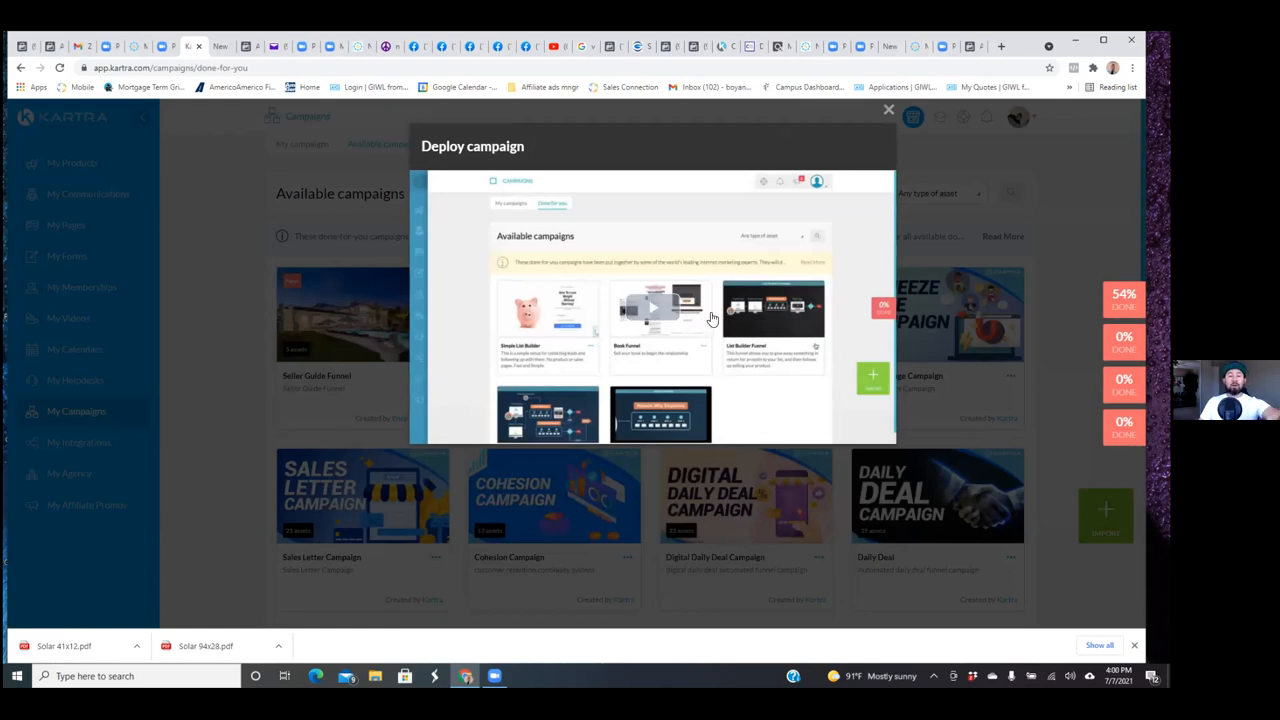
{"action": "mouse_move", "coordinate": [650, 307]}
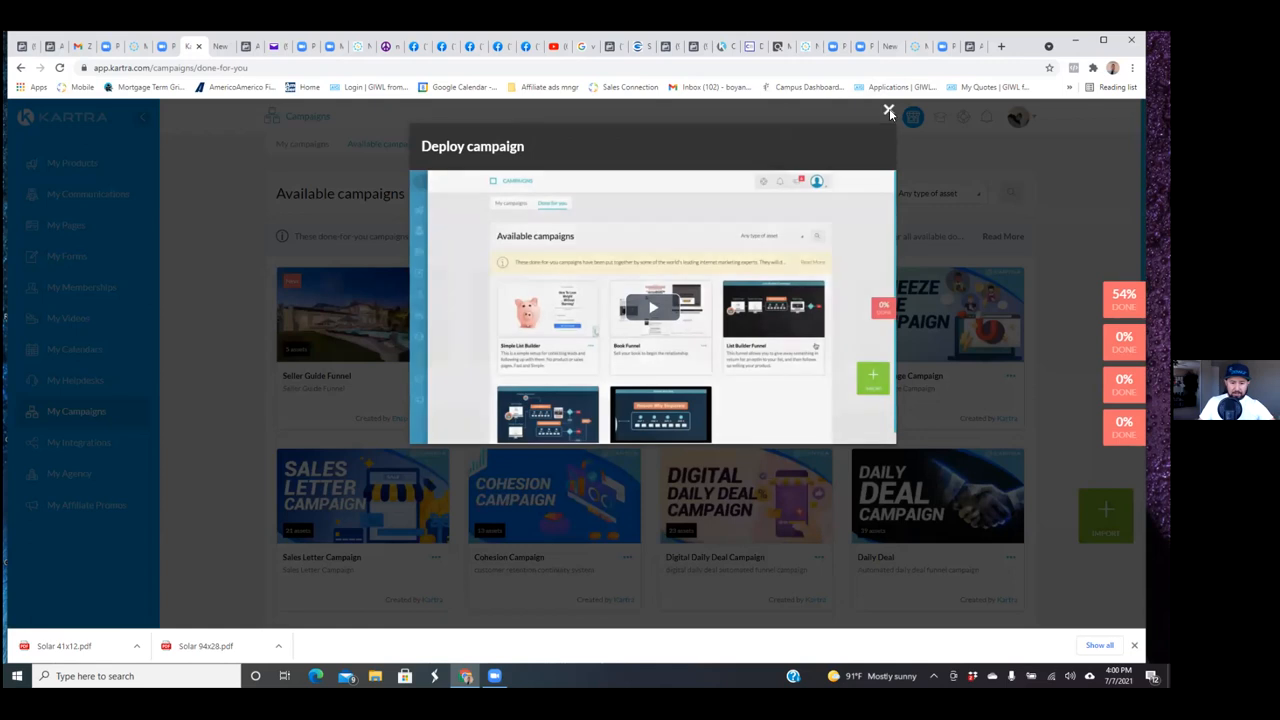
{"action": "left_click", "coordinate": [887, 110]}
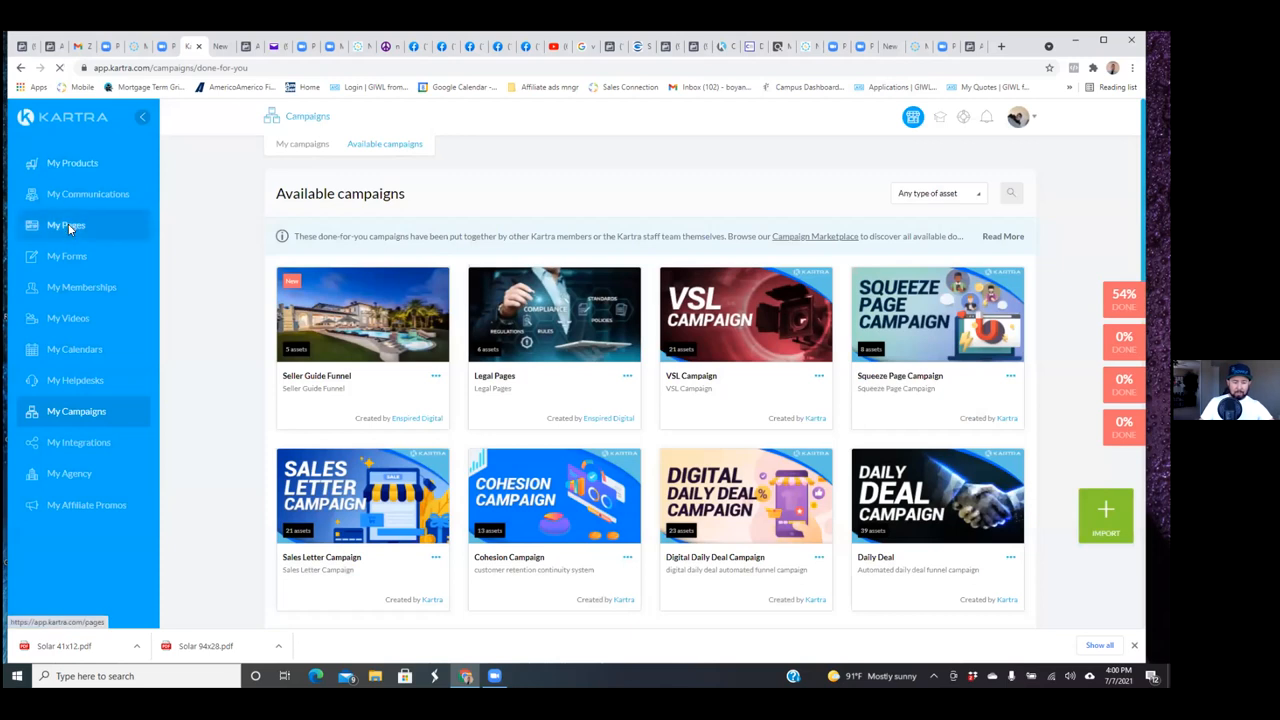
Step: Open the Pages list and generate the direct link for the first Seller Guide page
{"action": "left_click", "coordinate": [66, 225]}
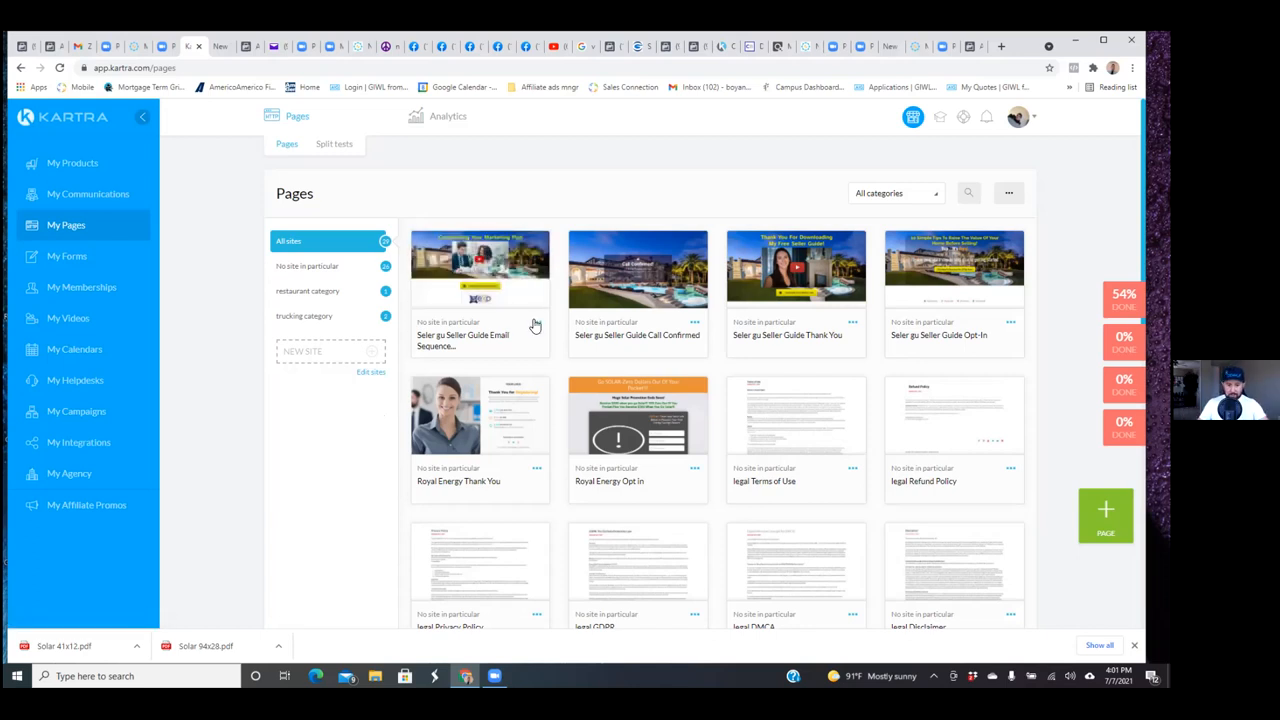
{"action": "left_click", "coordinate": [695, 321]}
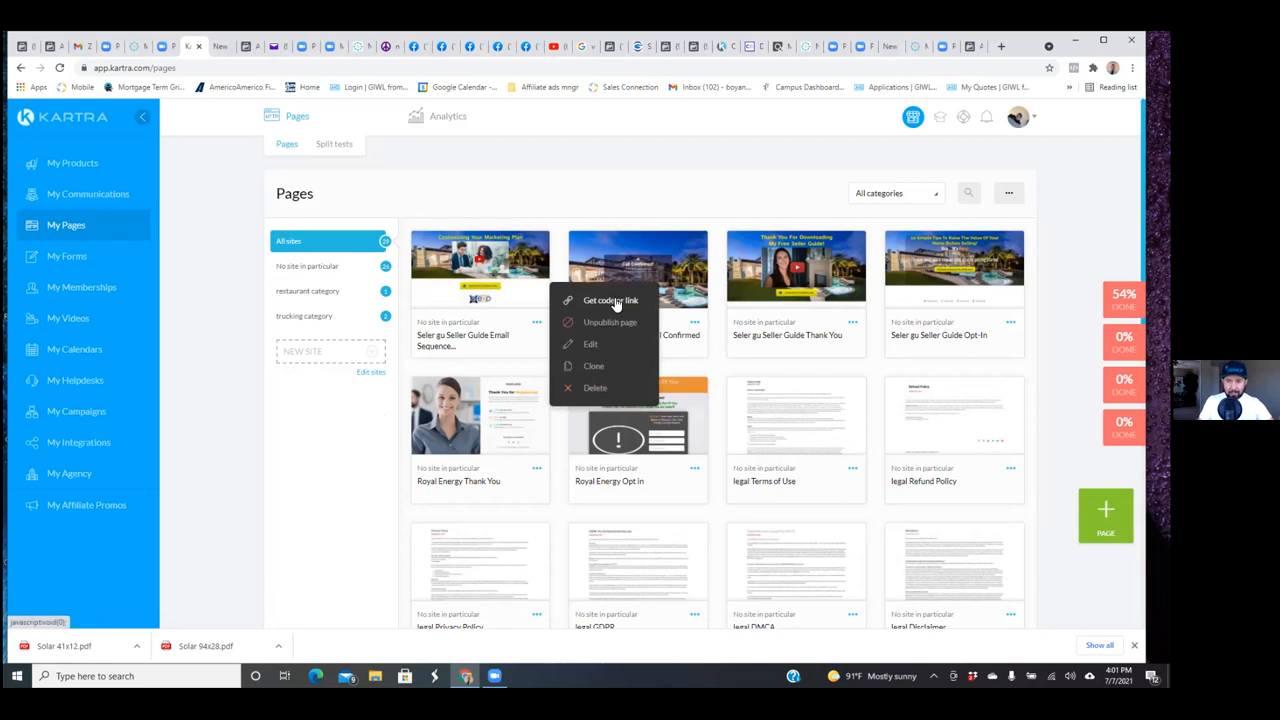
{"action": "left_click", "coordinate": [615, 305]}
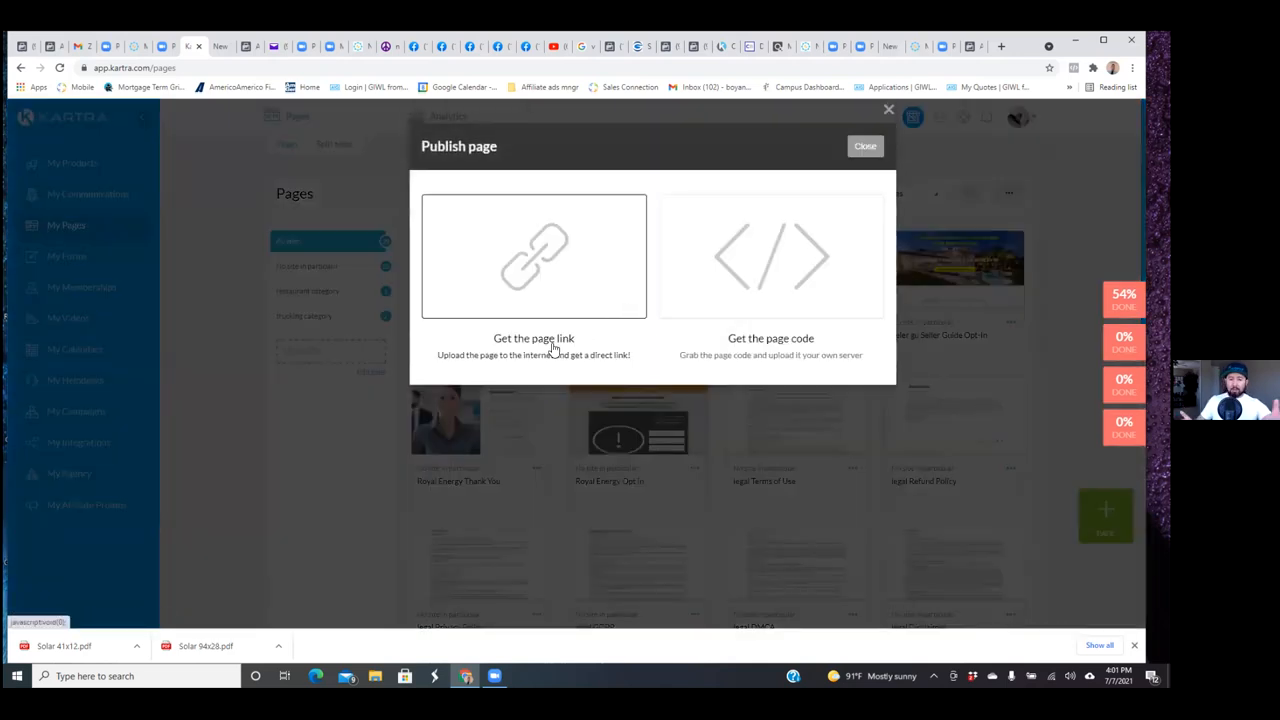
{"action": "left_click", "coordinate": [533, 256]}
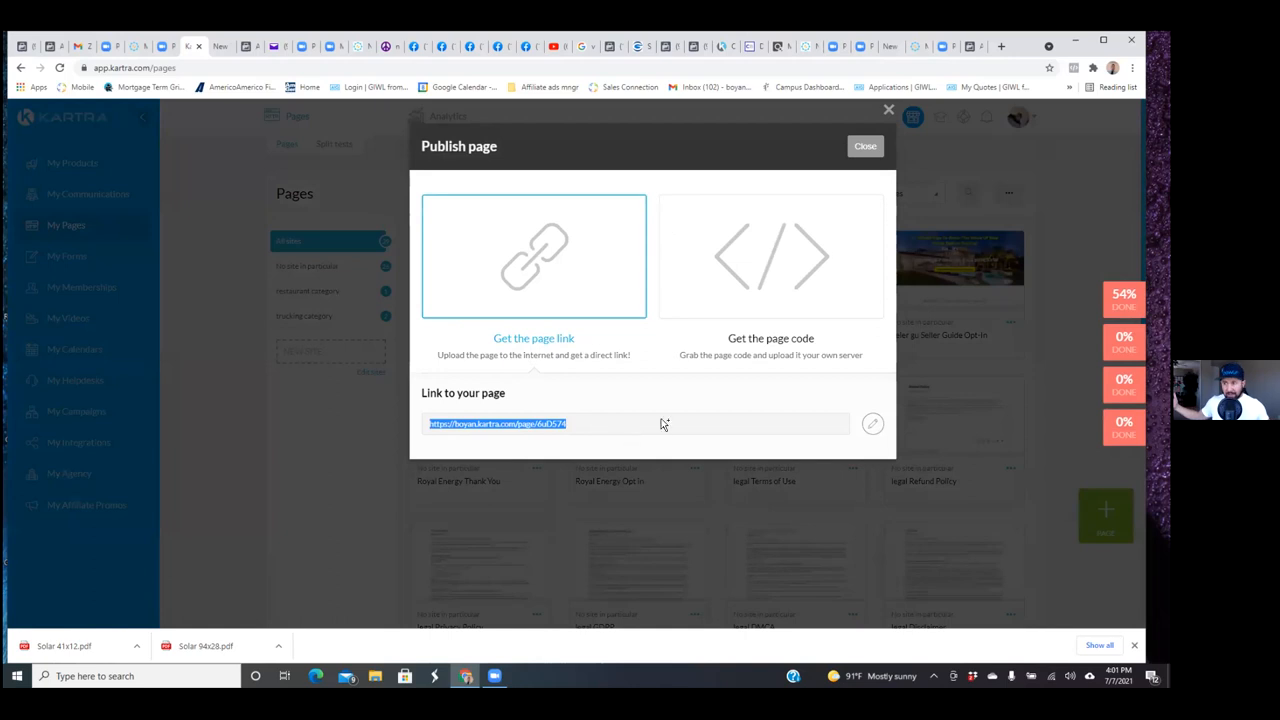
{"action": "left_click", "coordinate": [975, 46]}
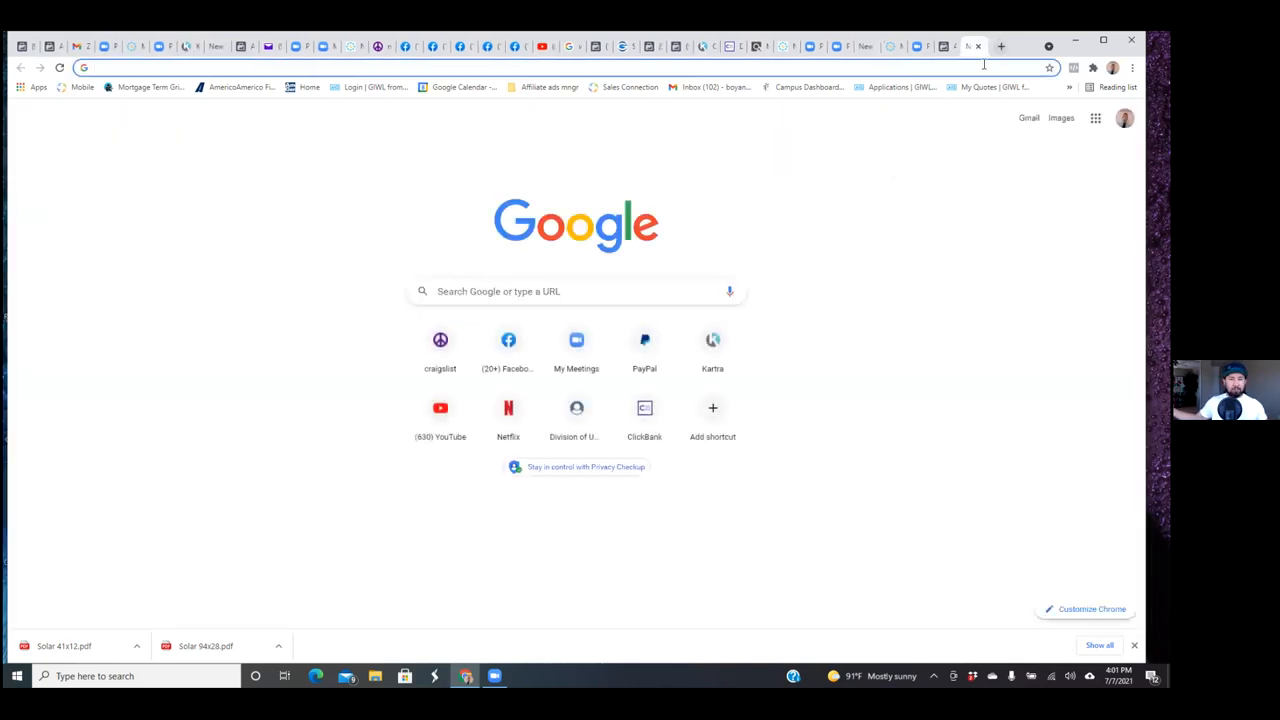
{"action": "type", "text": "https://boyan.kartra.com/page/6uD574"}
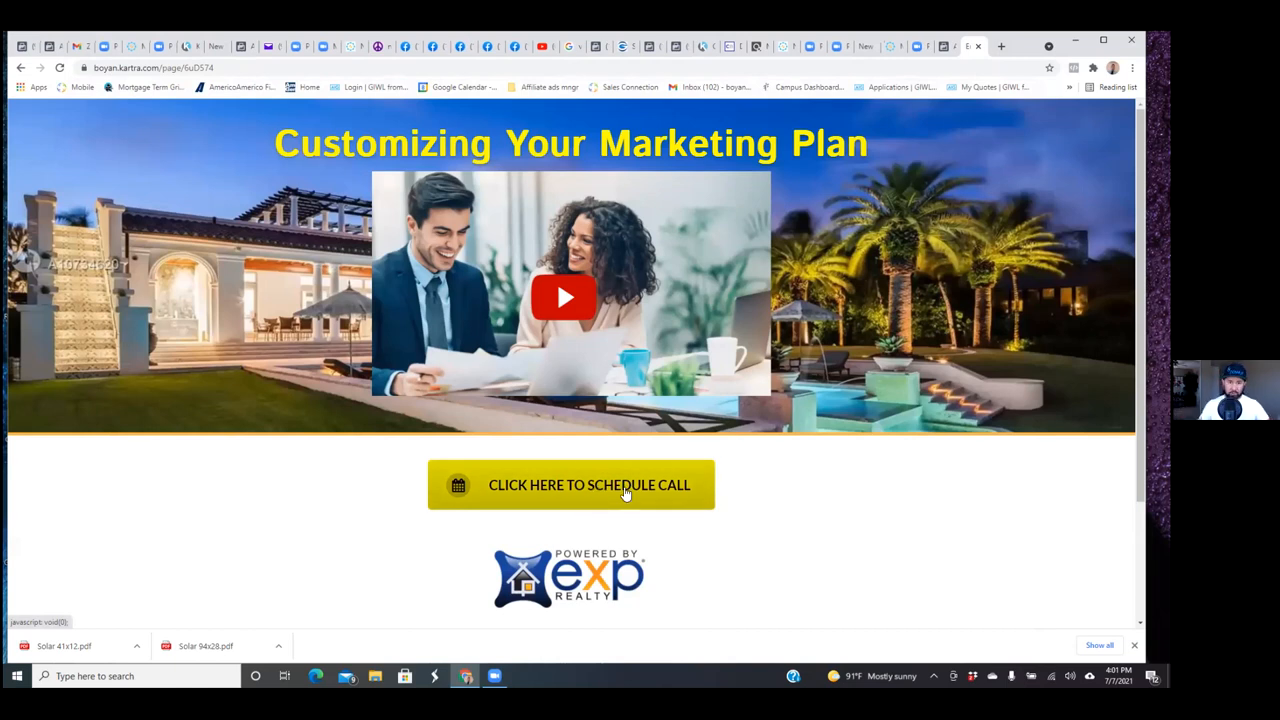
{"action": "mouse_move", "coordinate": [870, 262]}
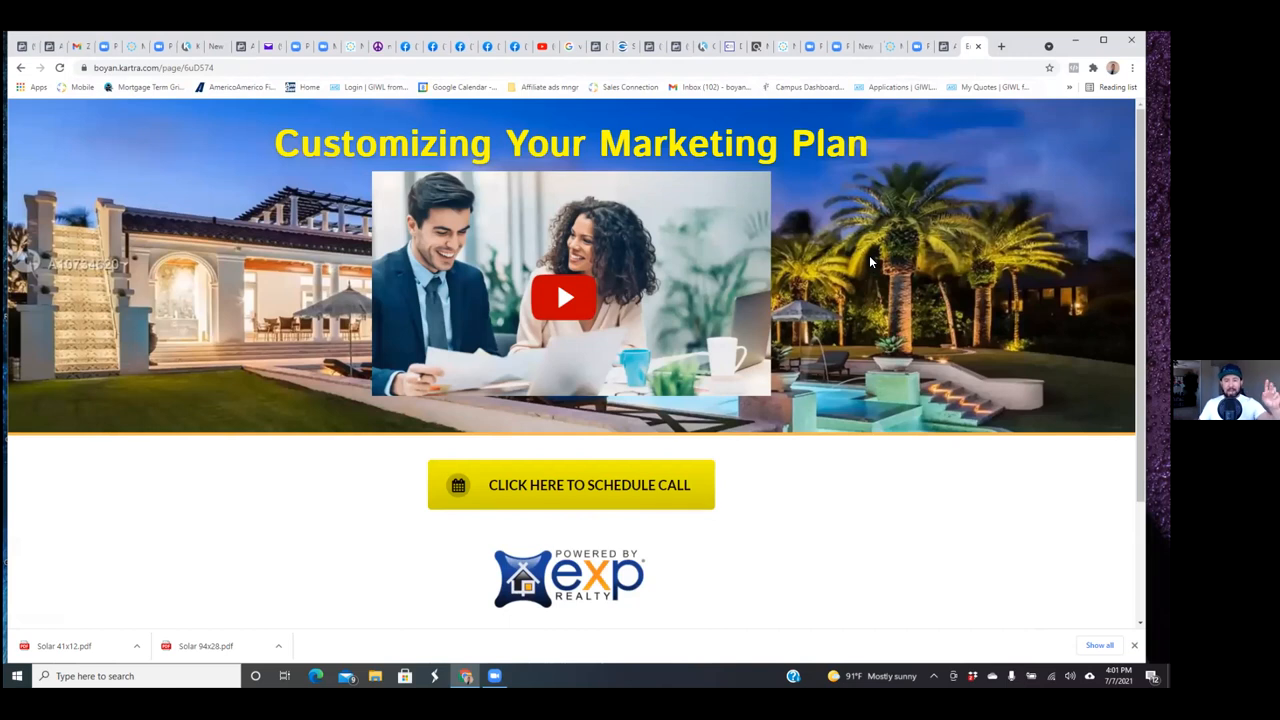
{"action": "mouse_move", "coordinate": [352, 567]}
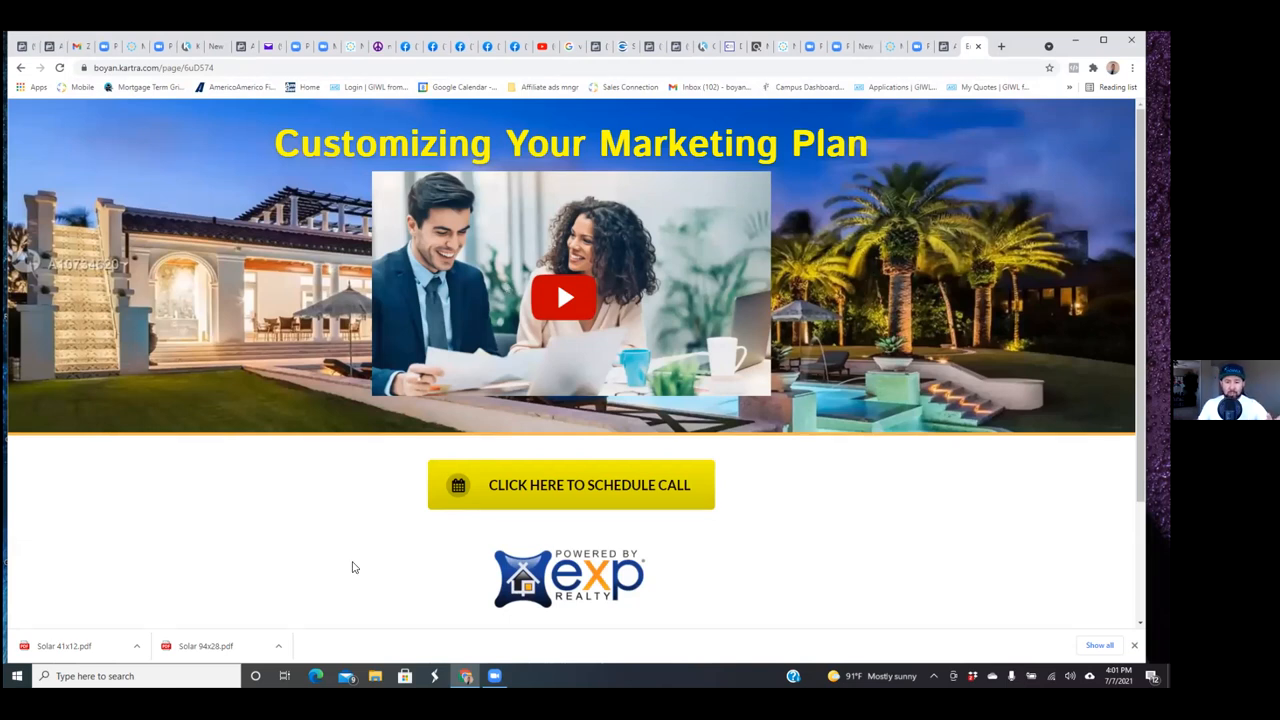
{"action": "mouse_move", "coordinate": [658, 235]}
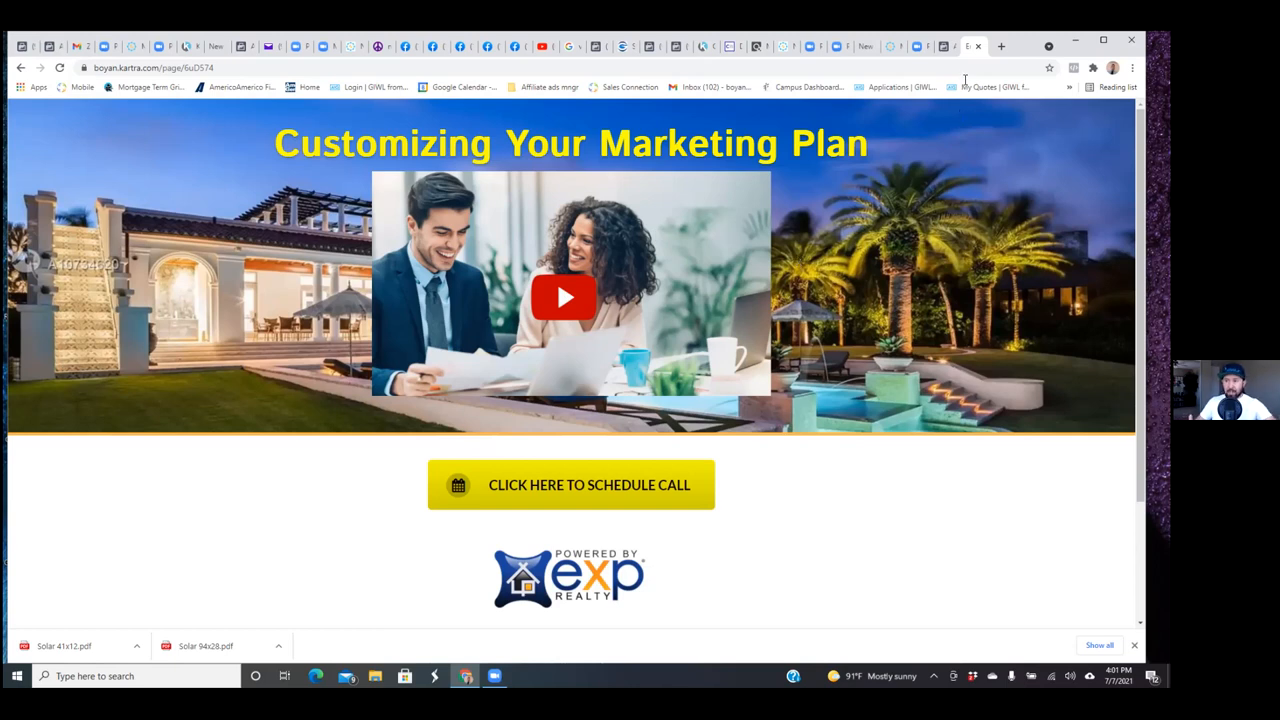
{"action": "left_click", "coordinate": [945, 46]}
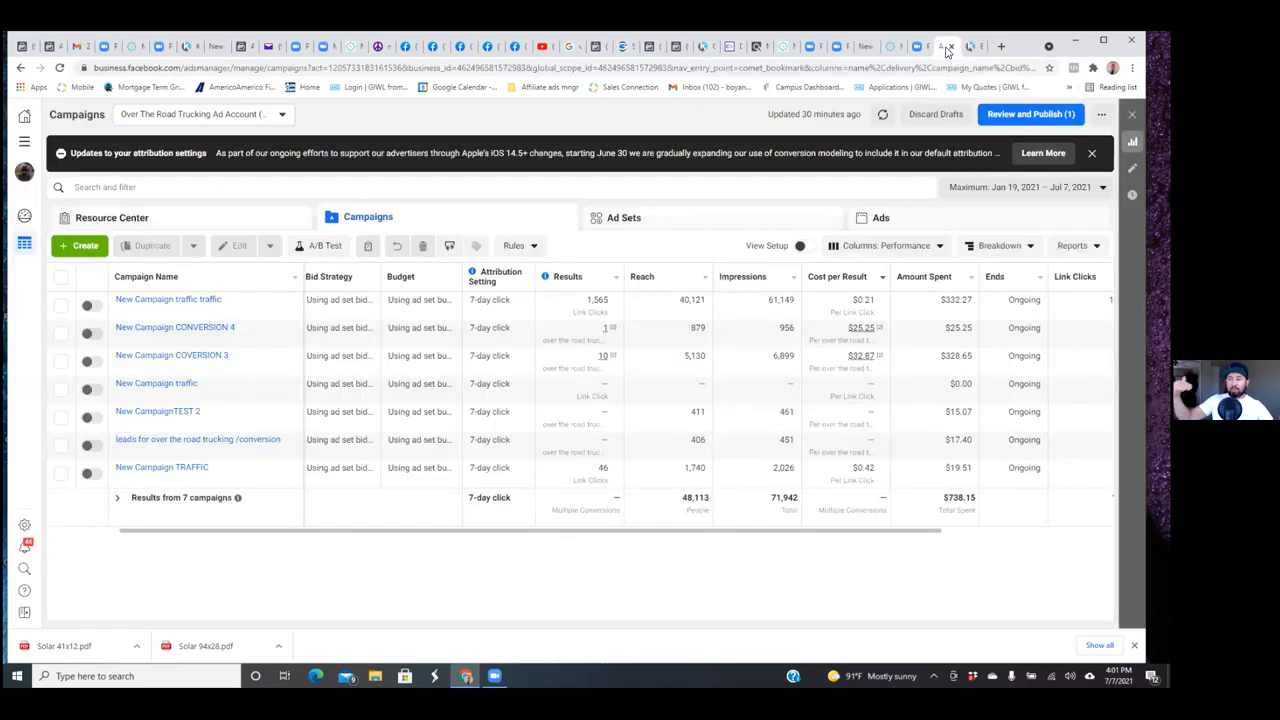
{"action": "left_click", "coordinate": [973, 46]}
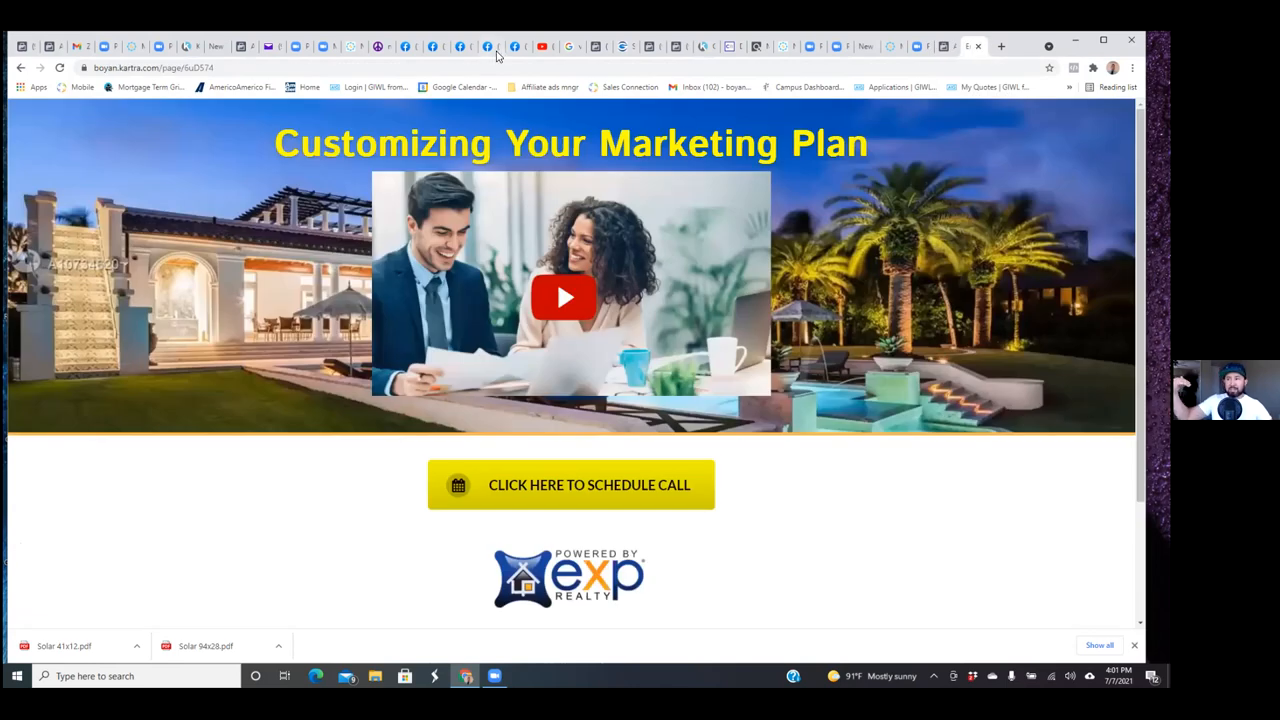
{"action": "mouse_move", "coordinate": [735, 46]}
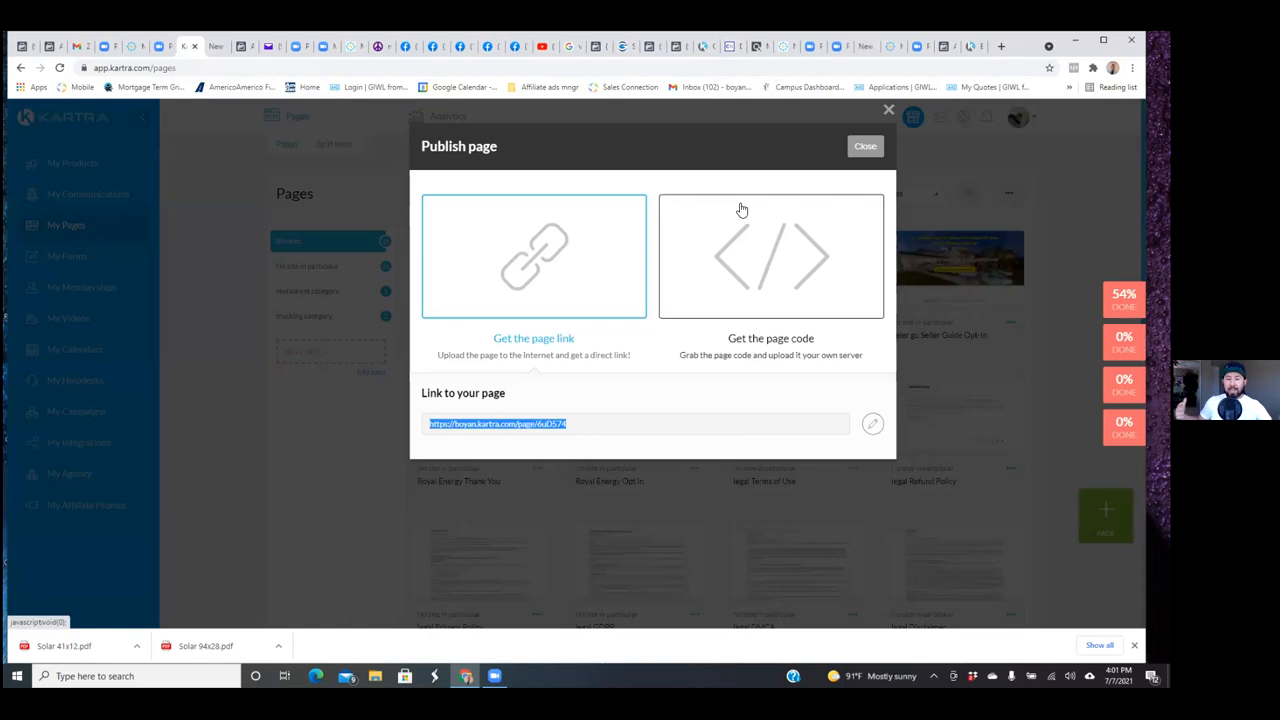
Step: Close the first page's publish window, then generate and select the Opt-In page's direct link
{"action": "left_click", "coordinate": [864, 146]}
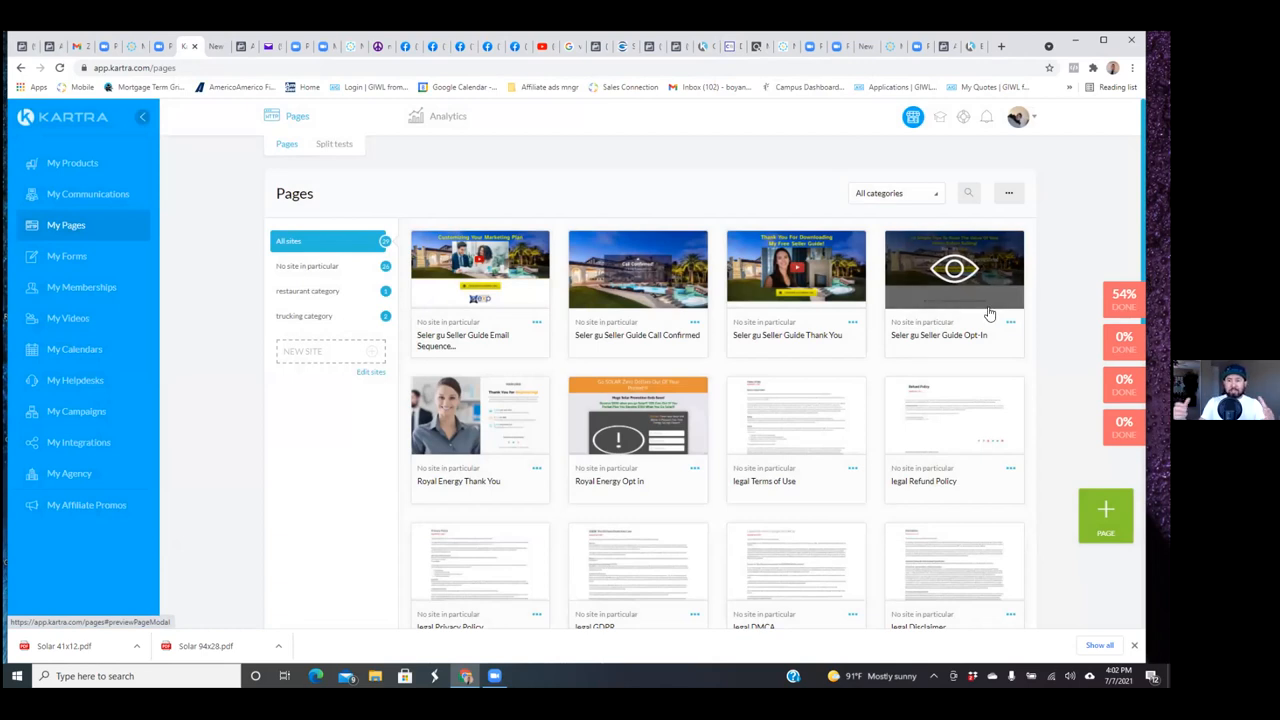
{"action": "left_click", "coordinate": [1010, 322]}
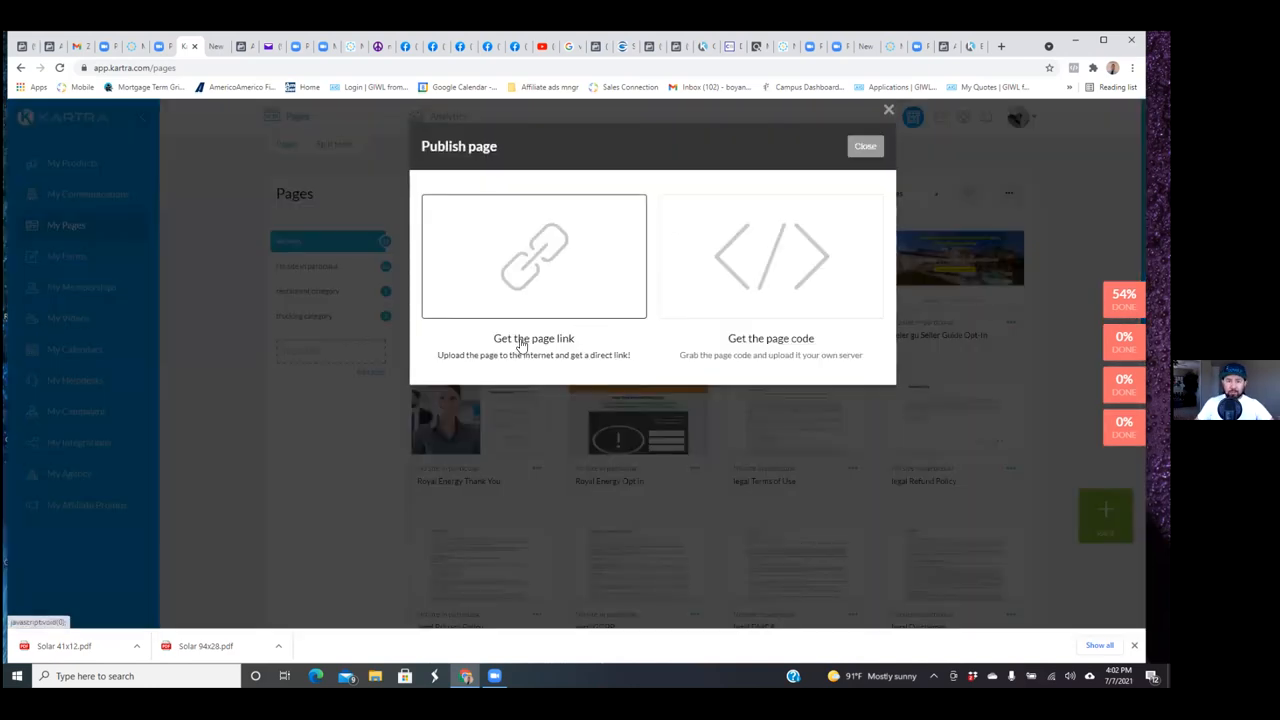
{"action": "left_click", "coordinate": [533, 255]}
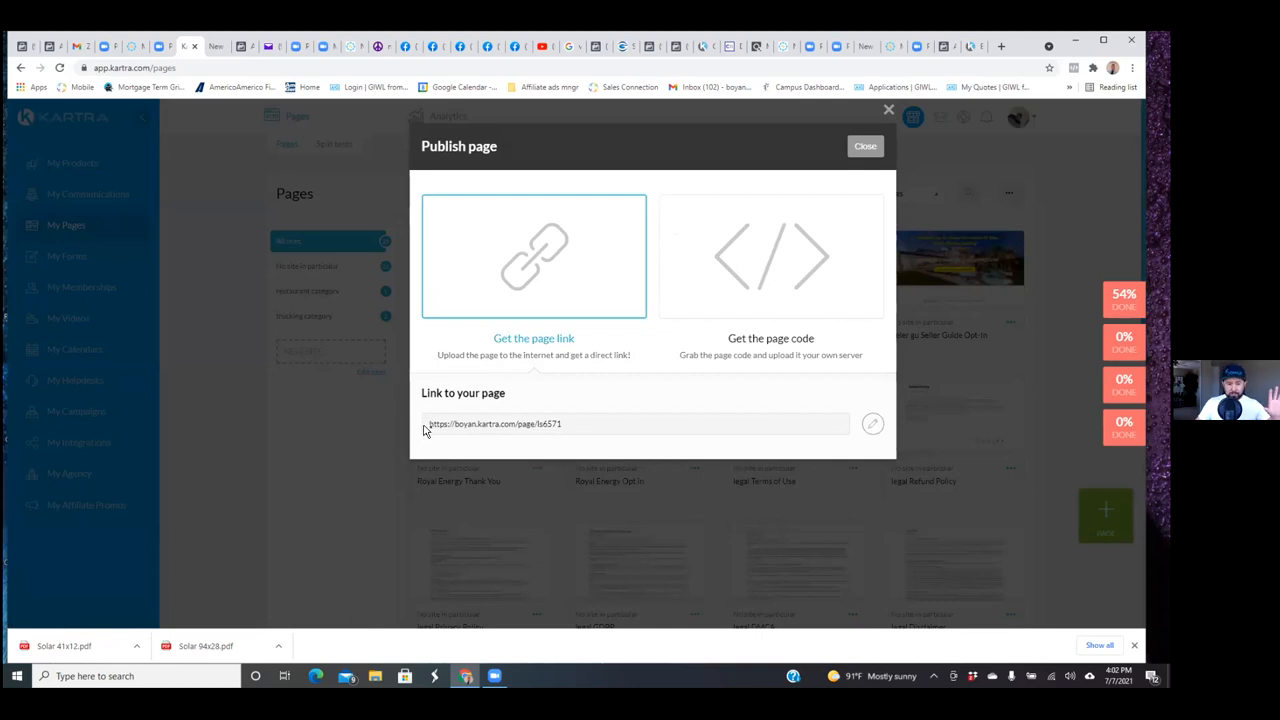
{"action": "triple_click", "coordinate": [495, 423]}
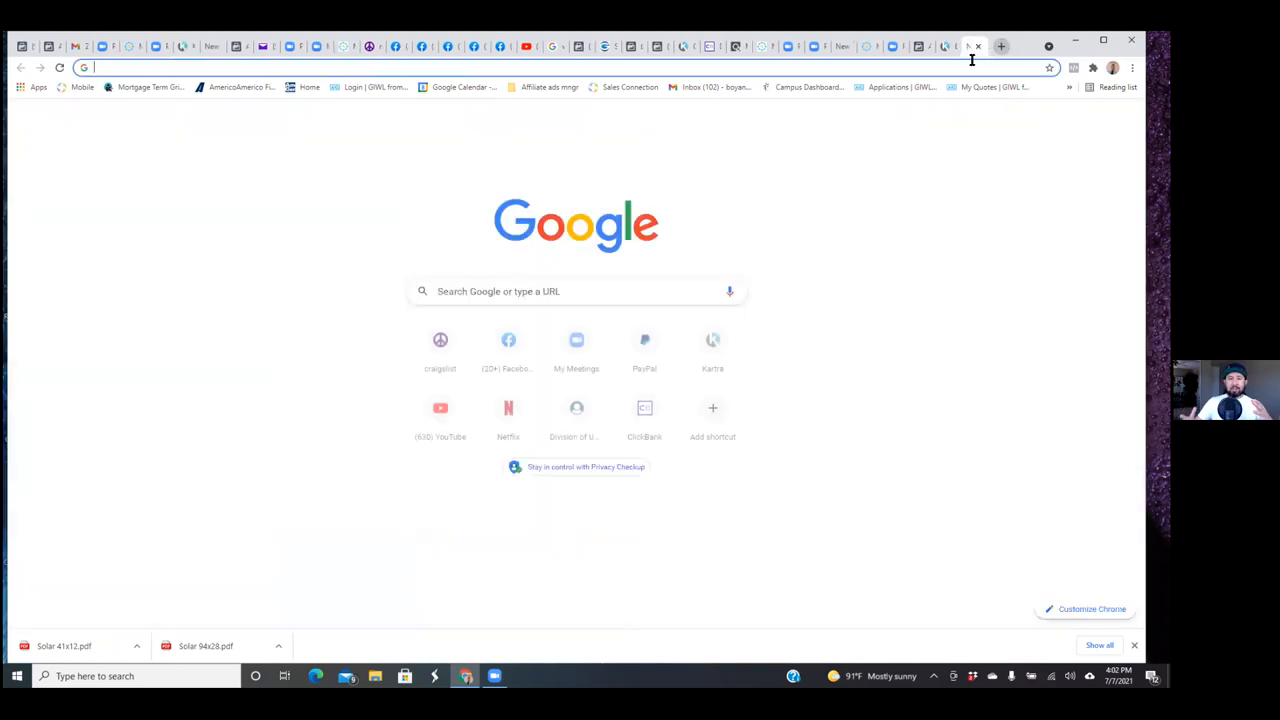
Step: Load the live Opt-In page at boyan.kartra.com/page/ls6571 and submit the 10-tips download form
{"action": "type", "text": "https://boyan.kartra.com/page/ls6571"}
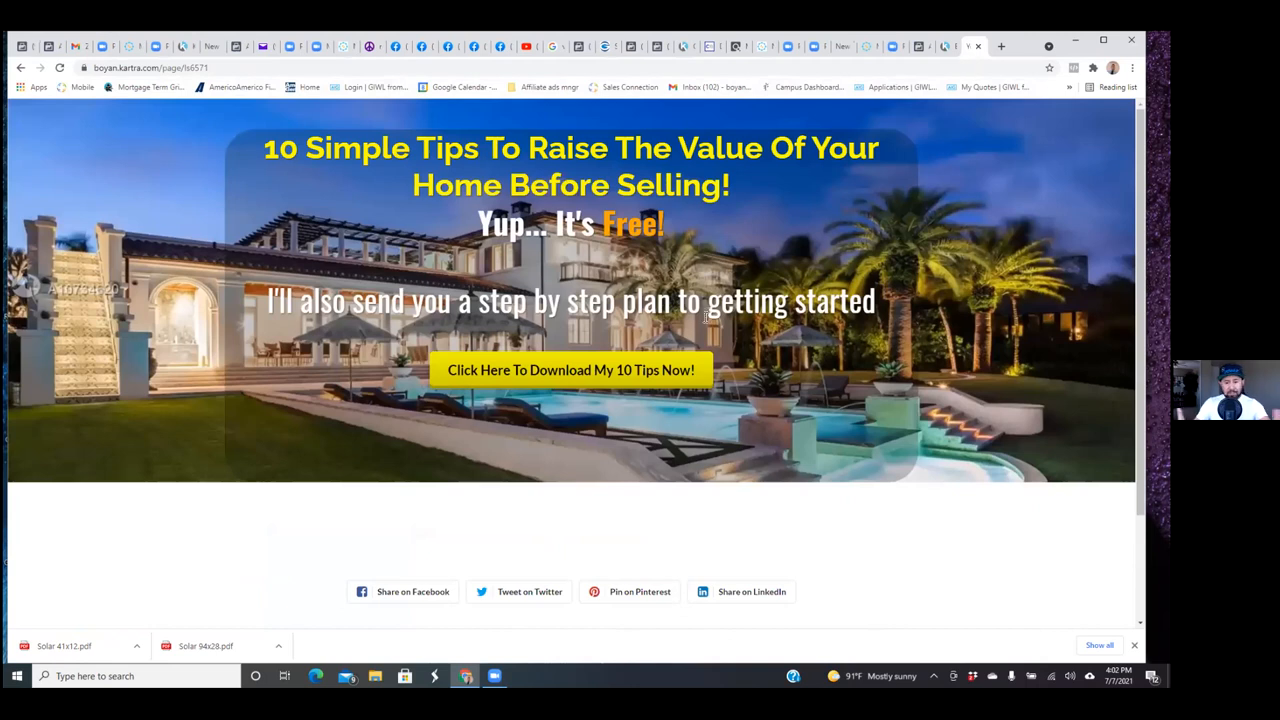
{"action": "mouse_move", "coordinate": [705, 320]}
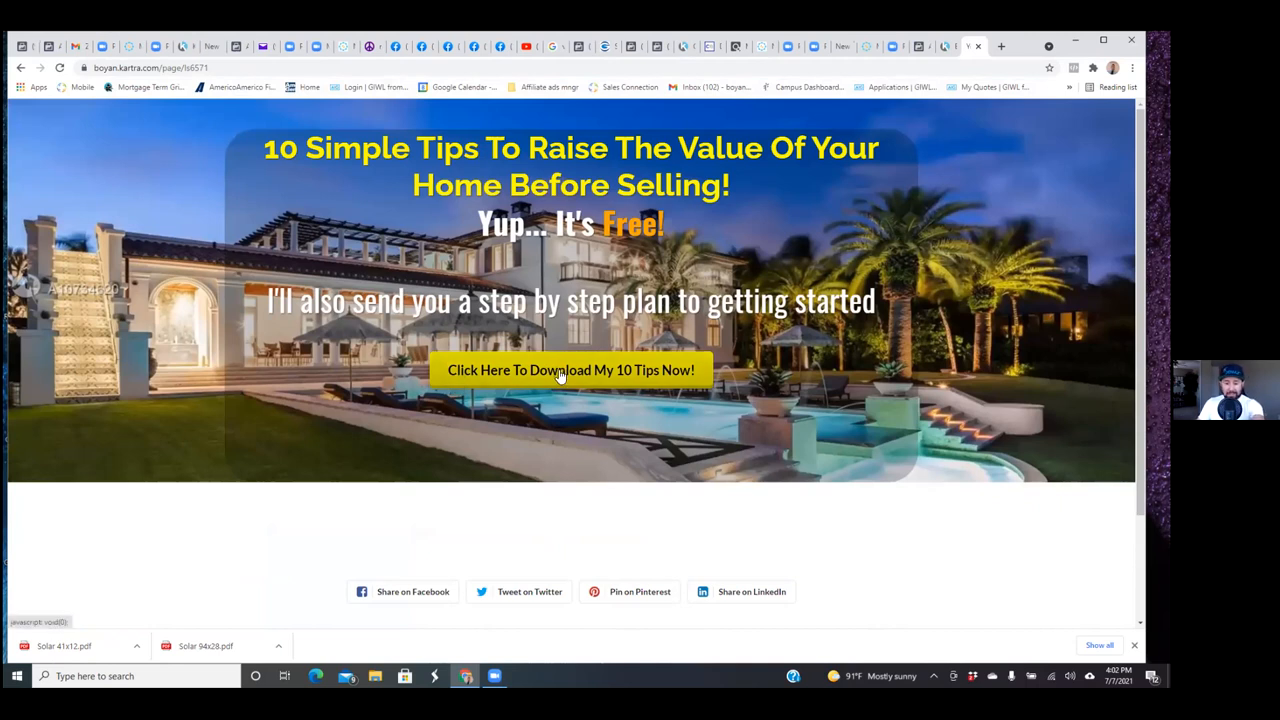
{"action": "right_click", "coordinate": [560, 370]}
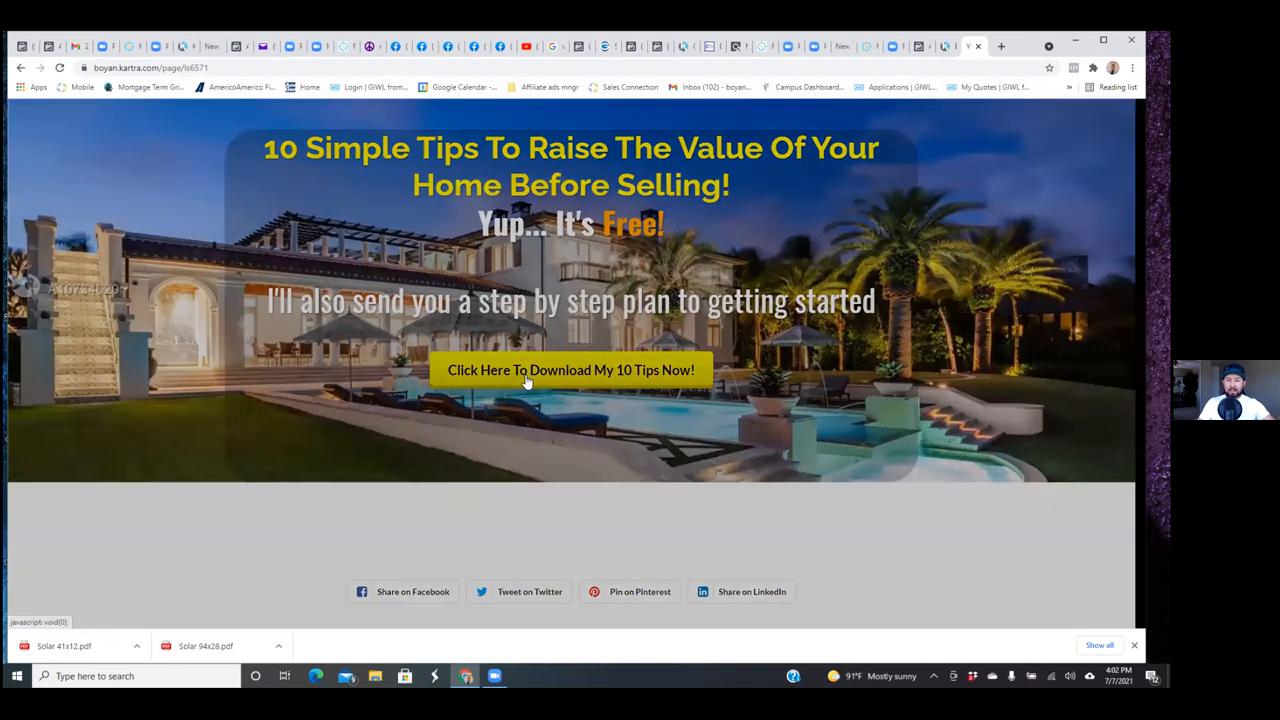
{"action": "left_click", "coordinate": [571, 370]}
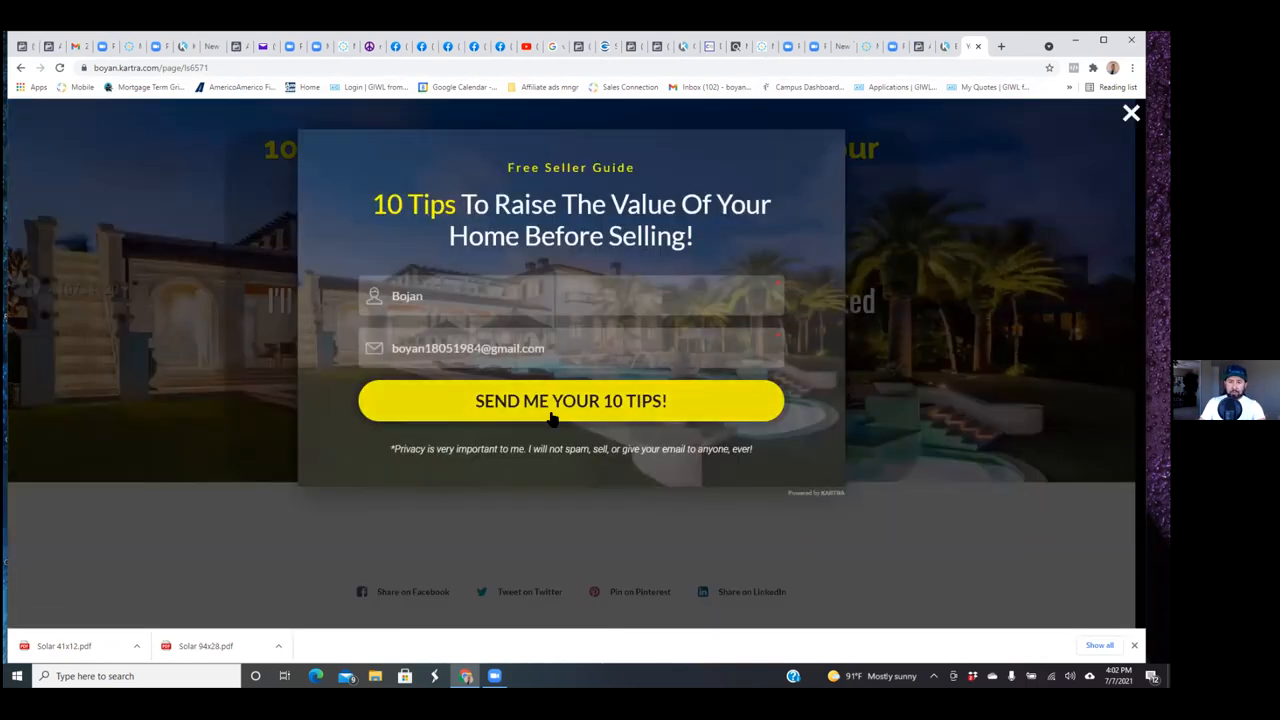
{"action": "left_click", "coordinate": [570, 400]}
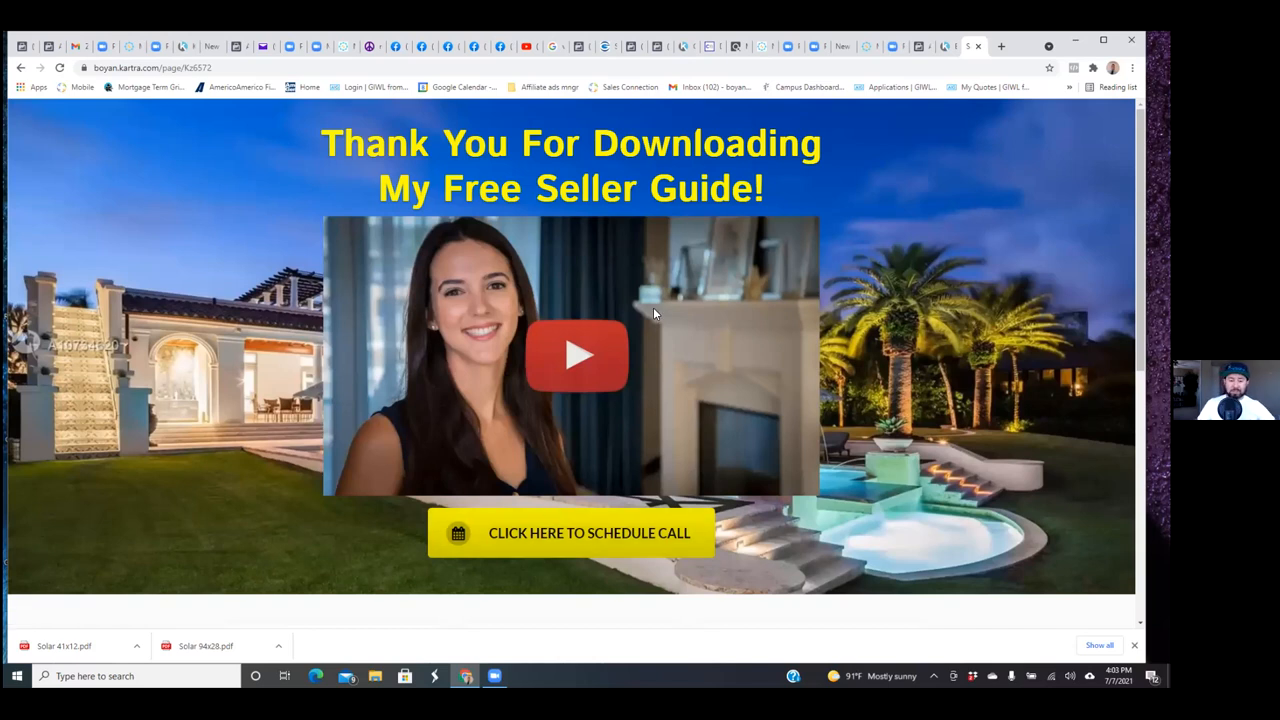
Step: Open the call-booking calendar from the thank-you page, then return to Kartra
{"action": "left_click", "coordinate": [570, 533]}
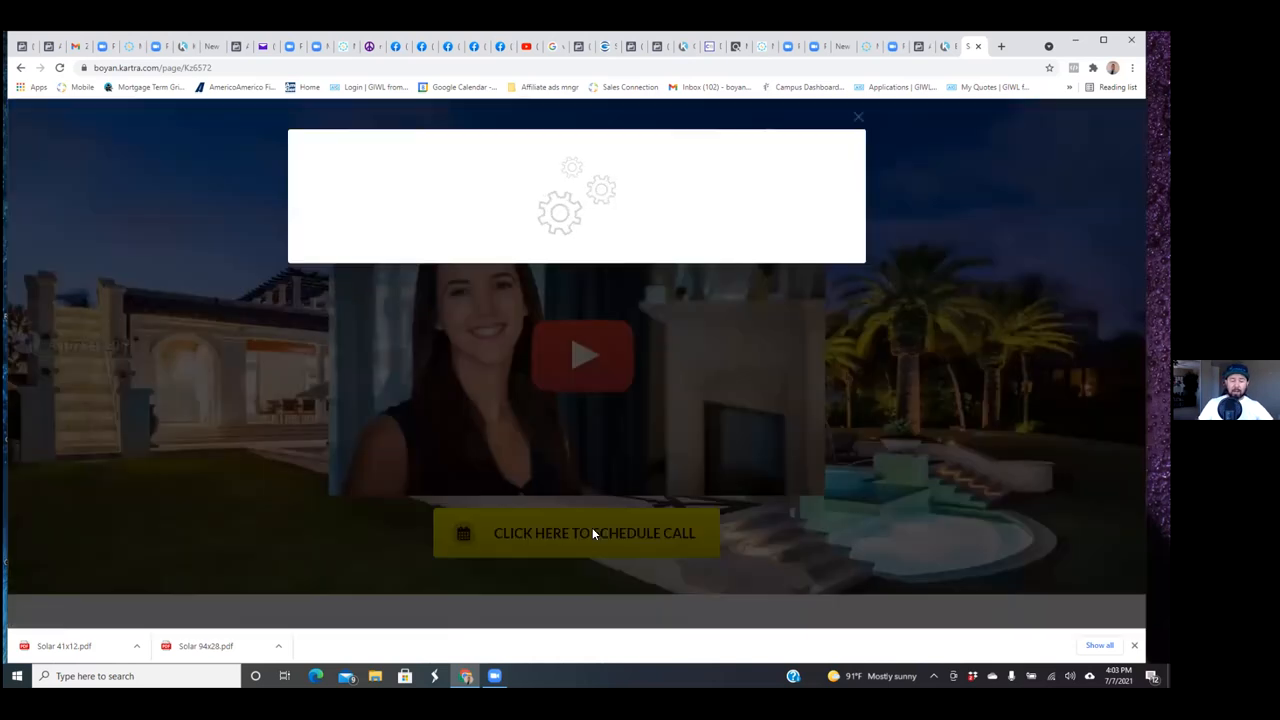
{"action": "left_click", "coordinate": [575, 533]}
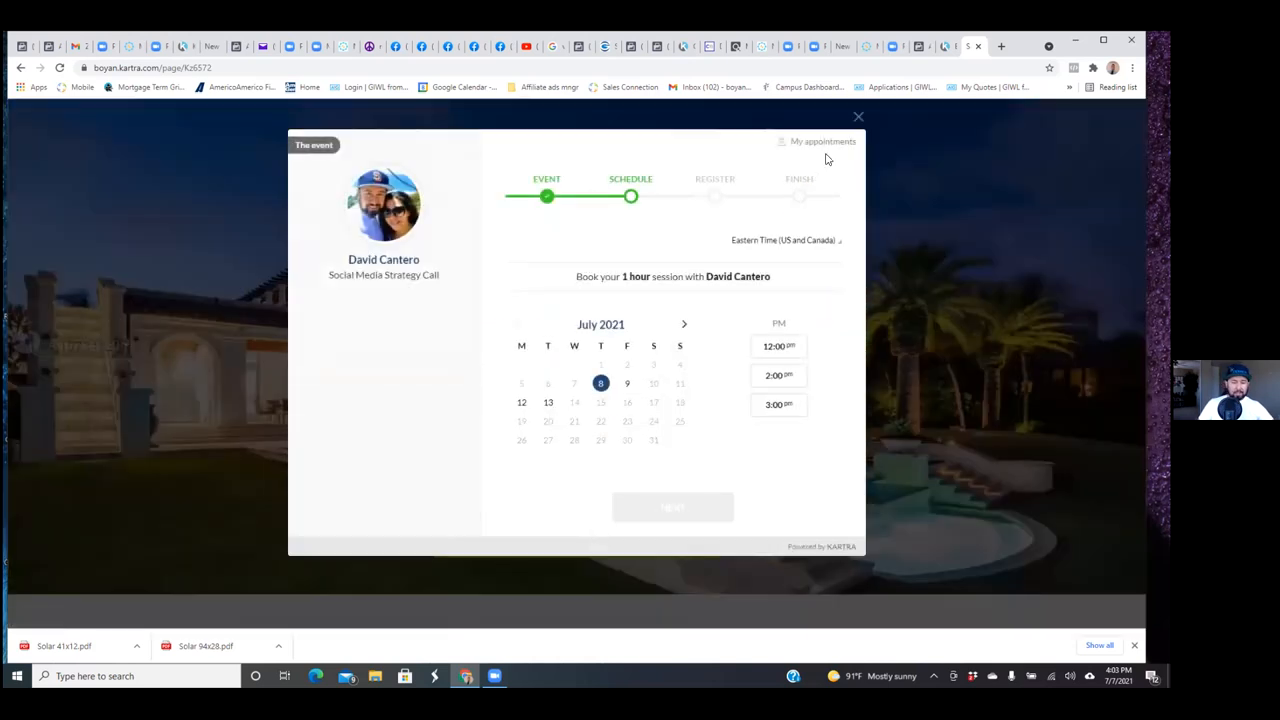
{"action": "left_click", "coordinate": [858, 117]}
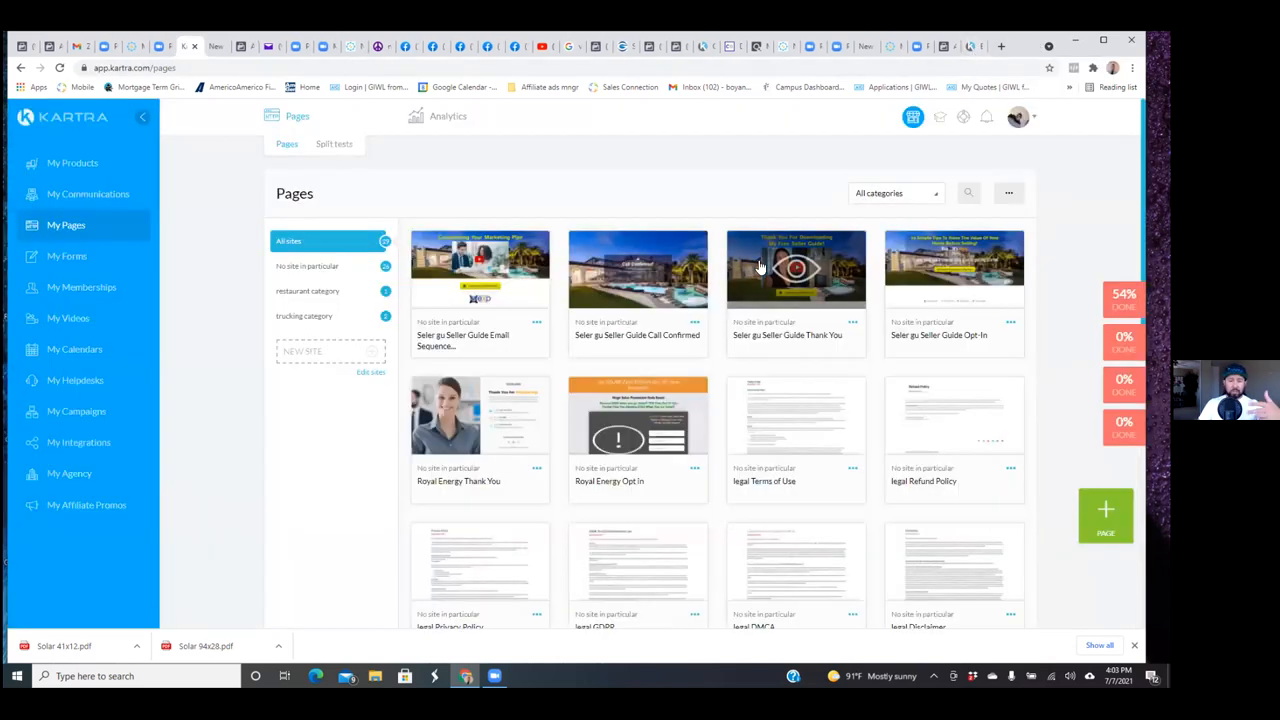
{"action": "mouse_move", "coordinate": [795, 268]}
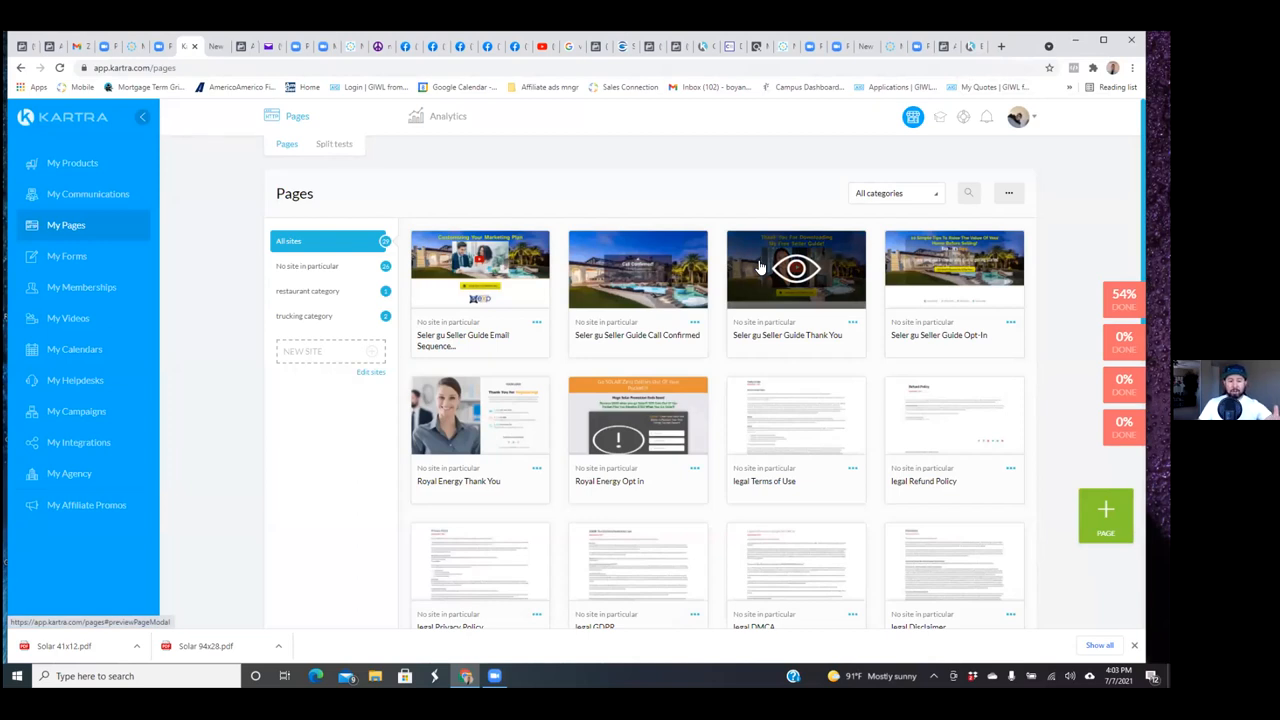
{"action": "mouse_move", "coordinate": [800, 267]}
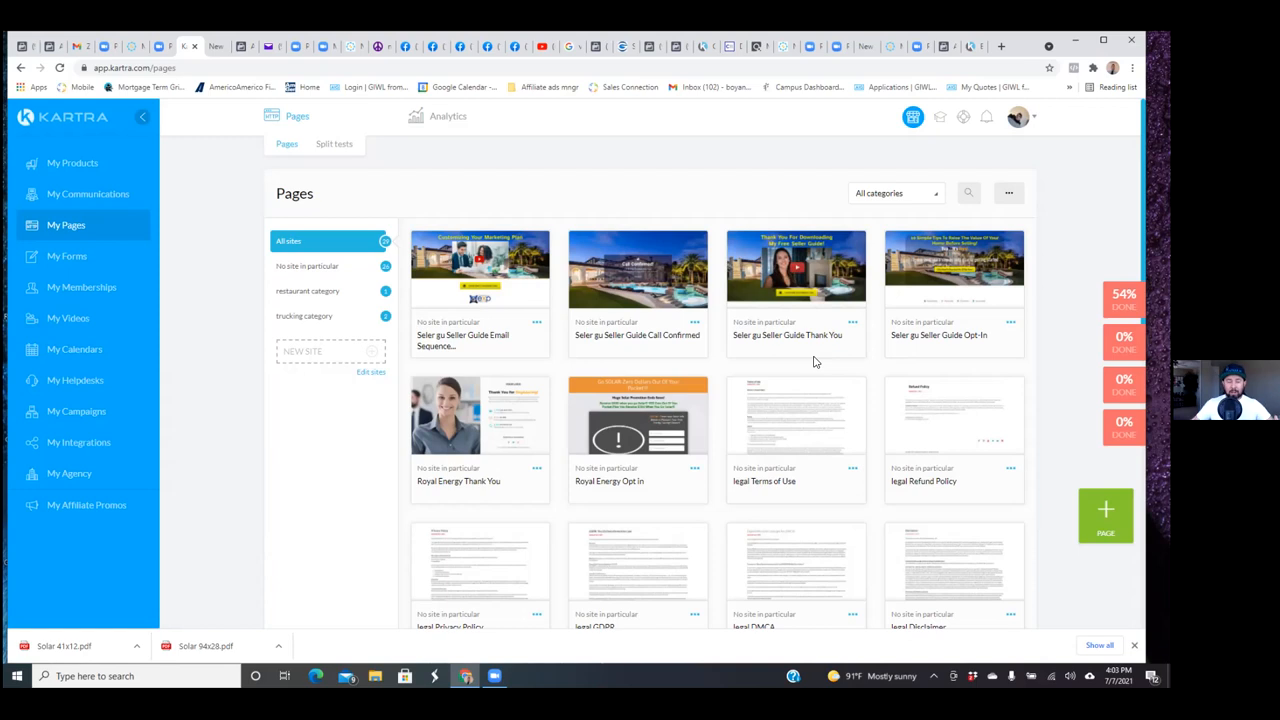
{"action": "mouse_move", "coordinate": [76, 411]}
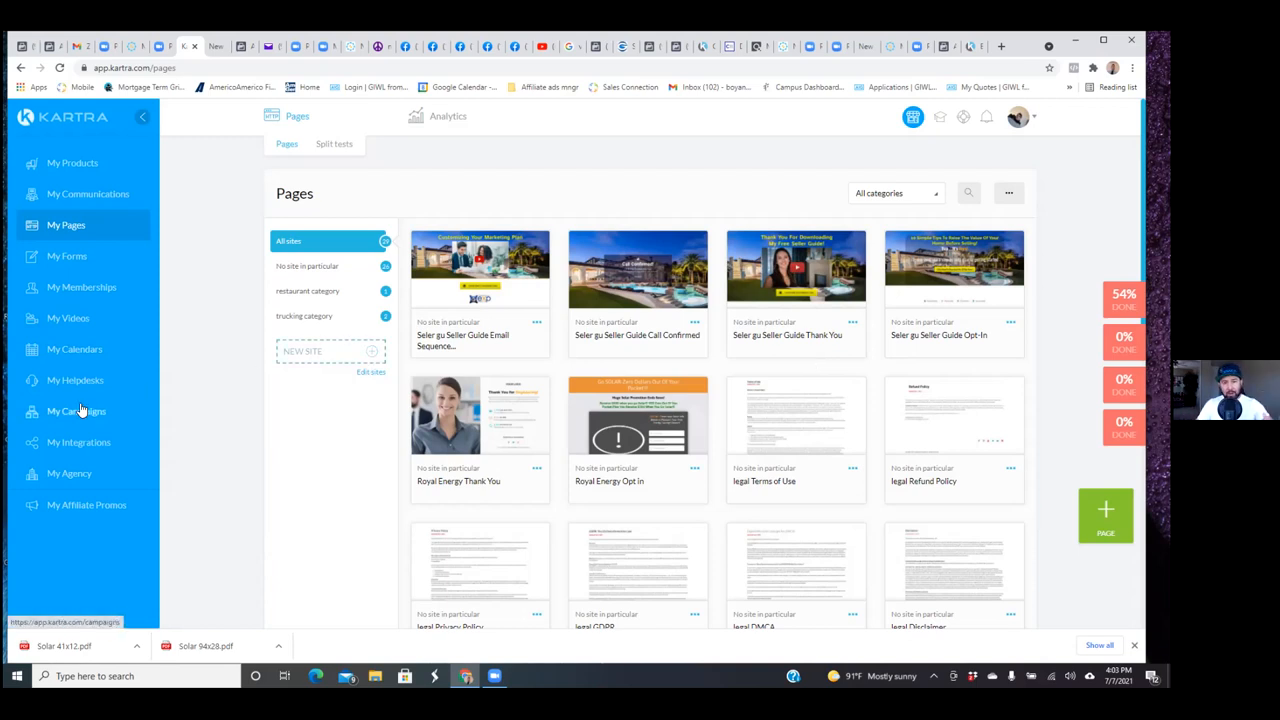